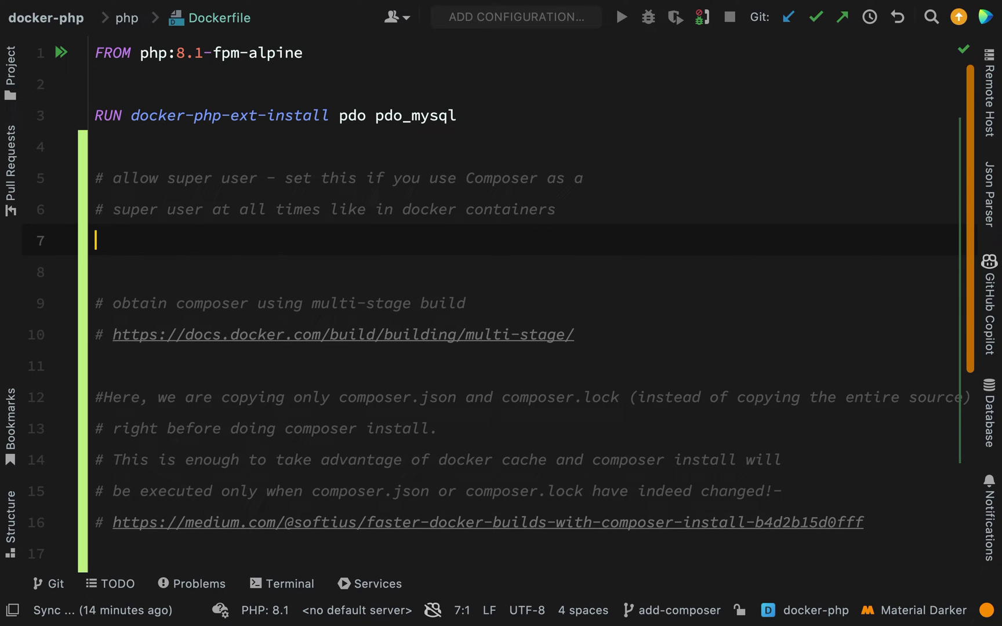
Add ENV COMPOSER_ALLOW_SUPERUSER=1 to the Dockerfile under the superuser comment
{"action": "type", "text": "ENV COMPOSER_ALLOW_SUPERUSER=1"}
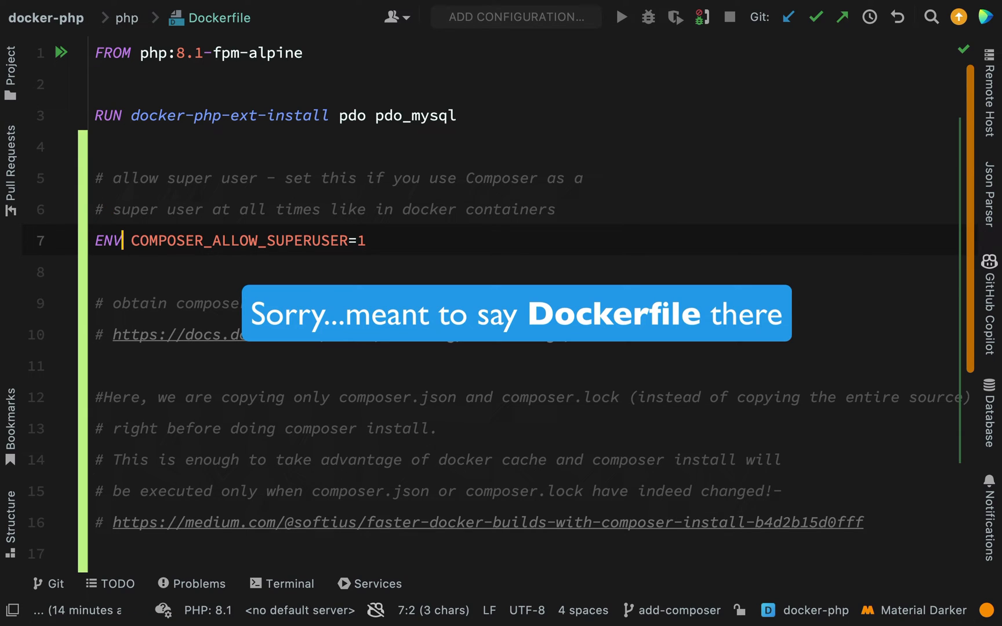
{"action": "double_click", "coordinate": [240, 241]}
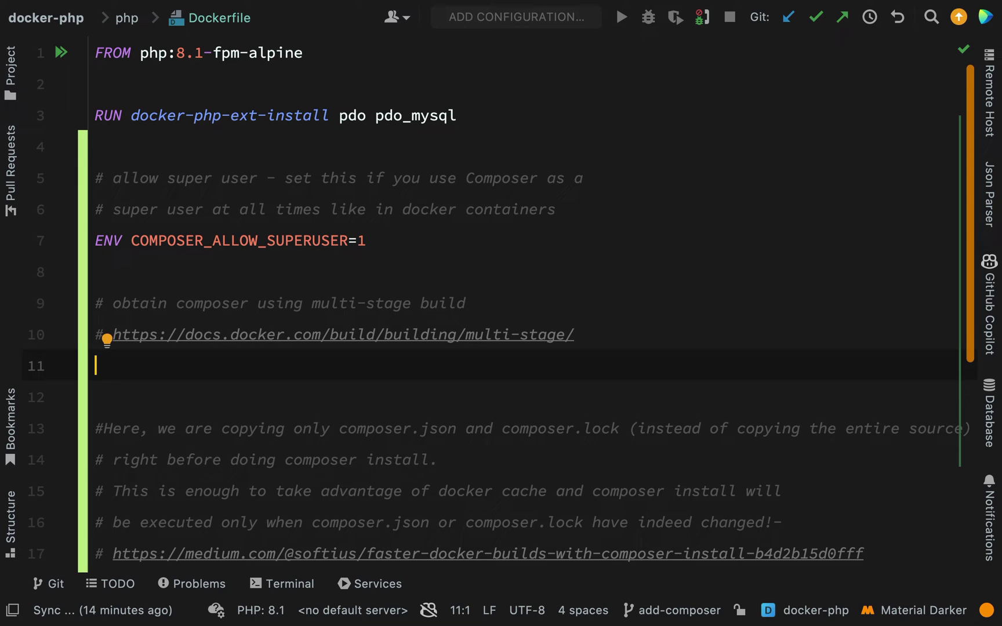
Add COPY --from=composer:2.4 /usr/bin/composer /usr/bin/composer to the Dockerfile
{"action": "type", "text": "COPY --from=composer:2.4 /usr/bin/composer /usr/bin/composer"}
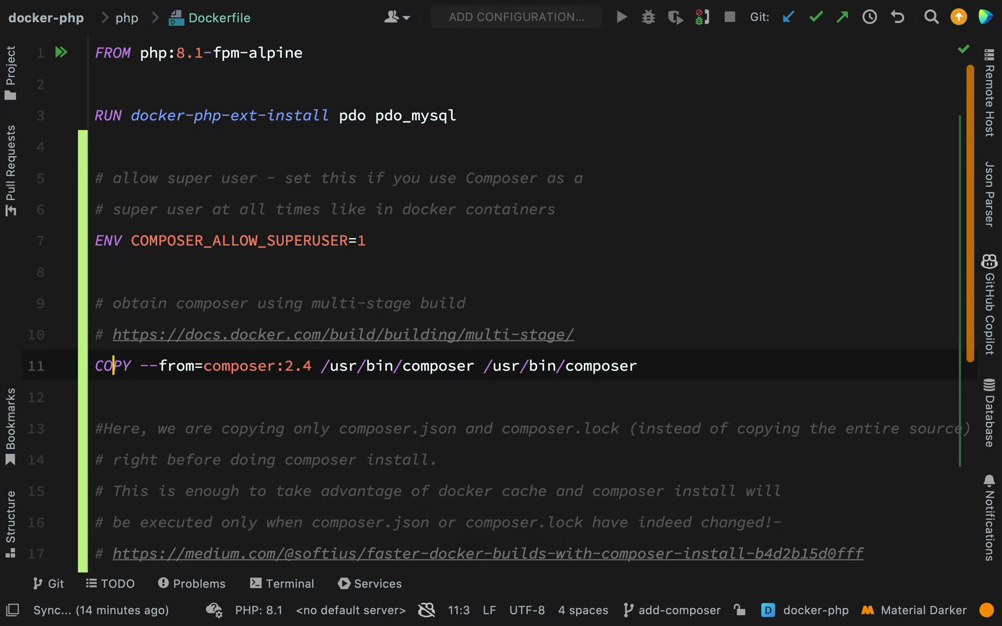
{"action": "left_click", "coordinate": [165, 366]}
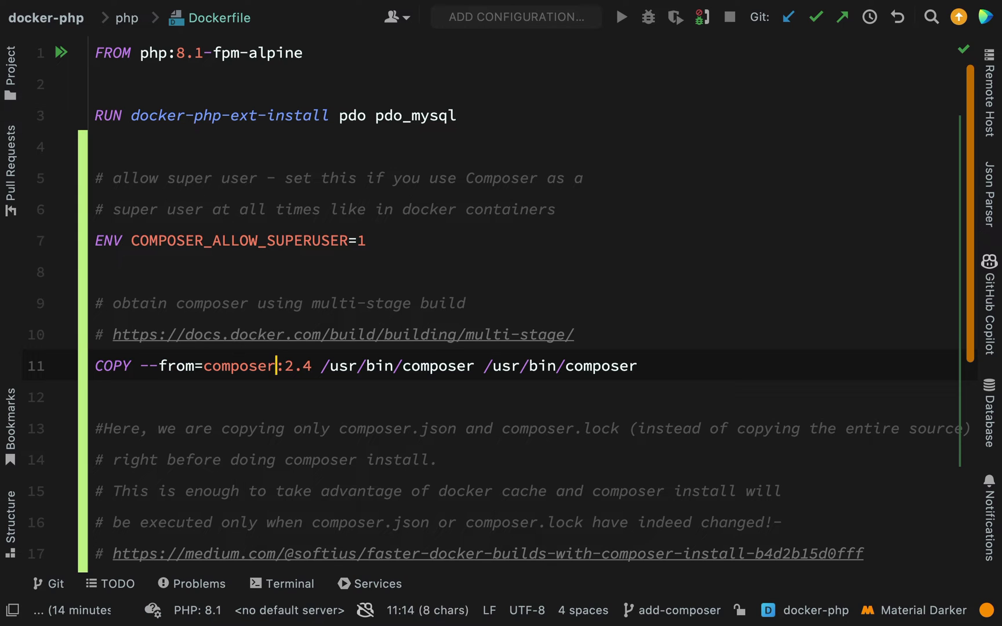
{"action": "double_click", "coordinate": [292, 366]}
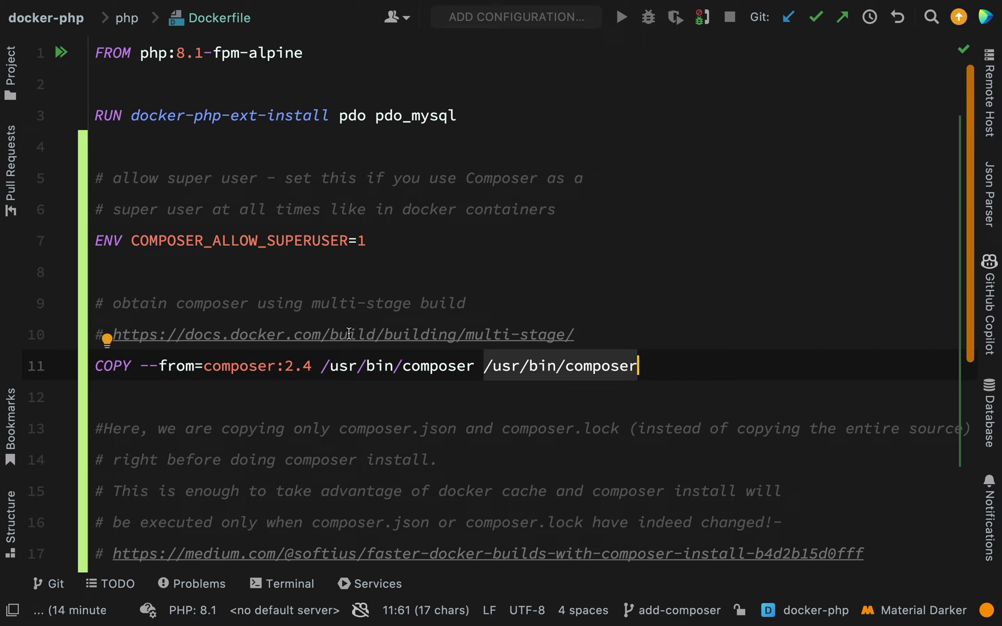
{"action": "scroll", "scroll_direction": "down", "scroll_amount": 3}
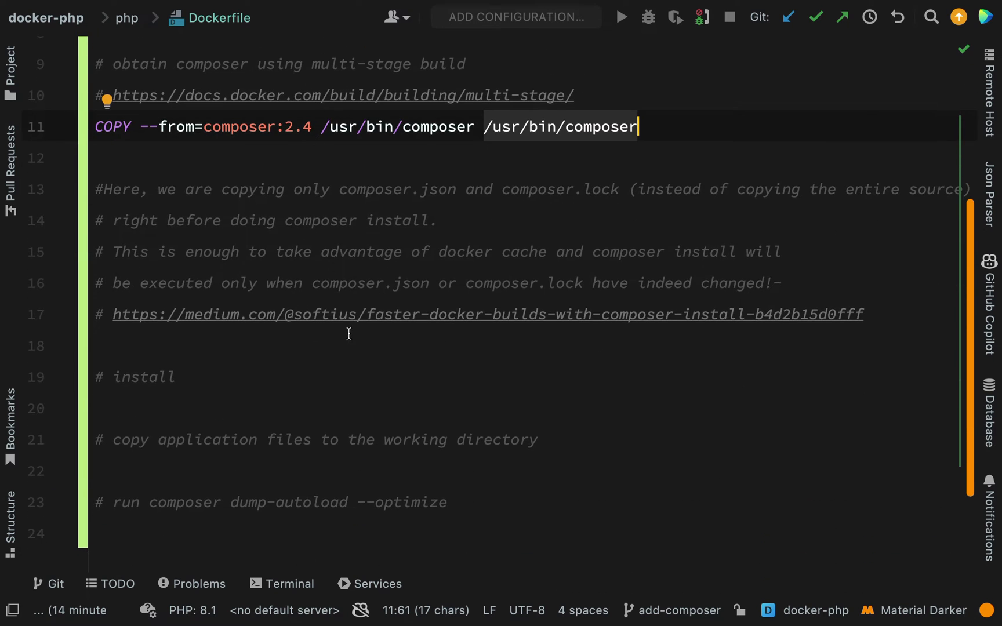
{"action": "left_click", "coordinate": [781, 438]}
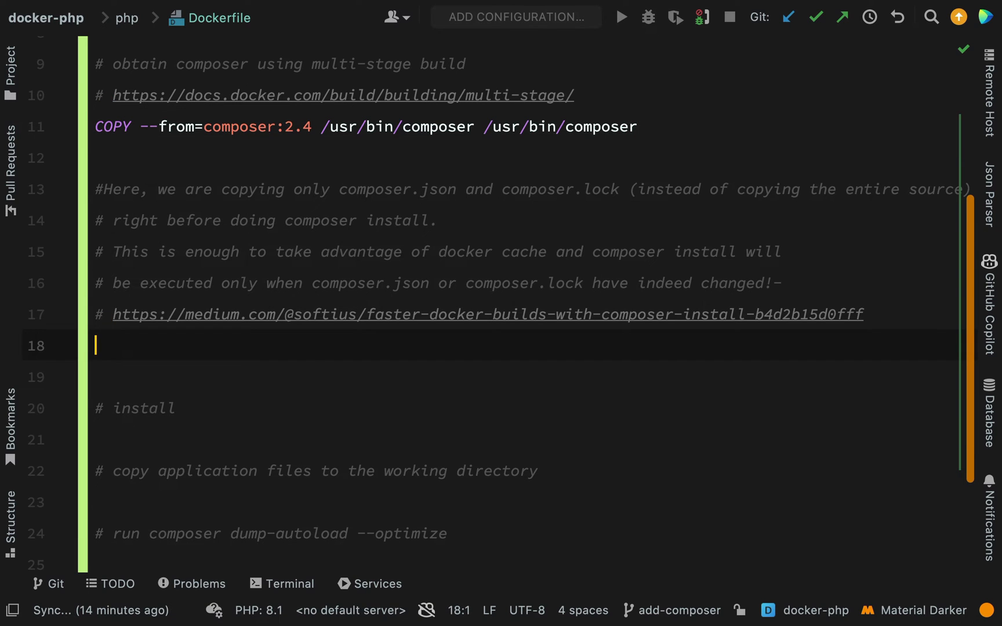
Add COPY ./app/composer.* ./ and RUN composer install --prefer-dist --no-dev --no-scripts --no-progress --no-interaction
{"action": "type", "text": "COPY ./app/composer.* ./"}
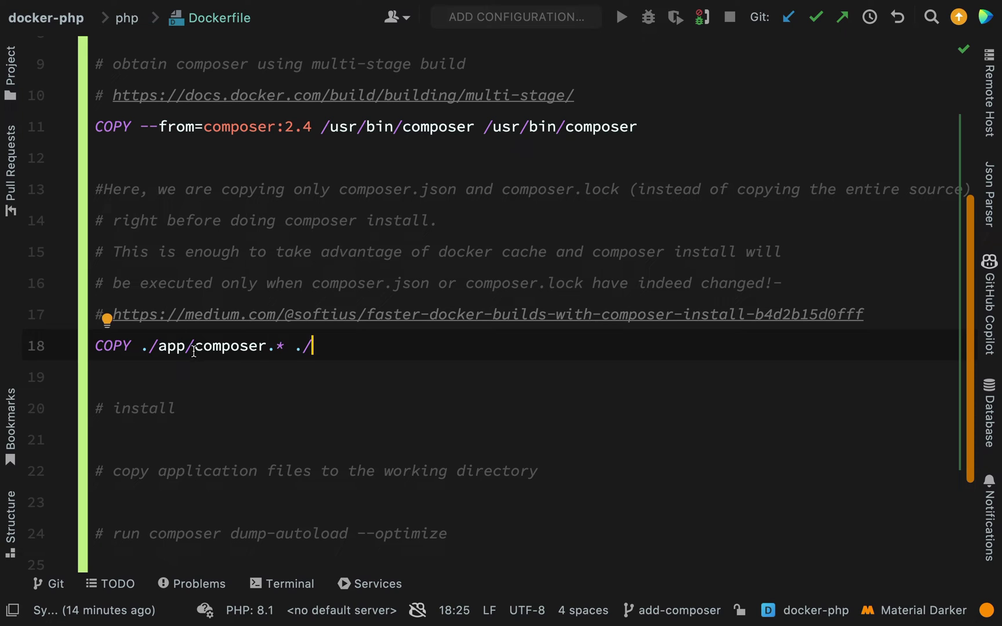
{"action": "mouse_move", "coordinate": [274, 346]}
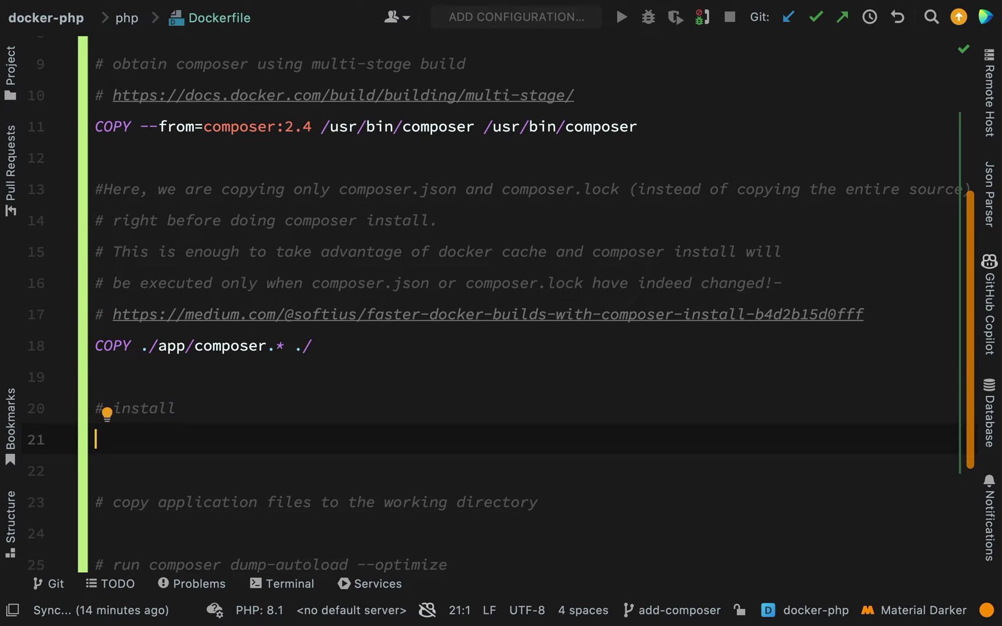
{"action": "type", "text": "RUN composer install --prefer-dist --no-dev --no-scripts --no-progress --no-interaction"}
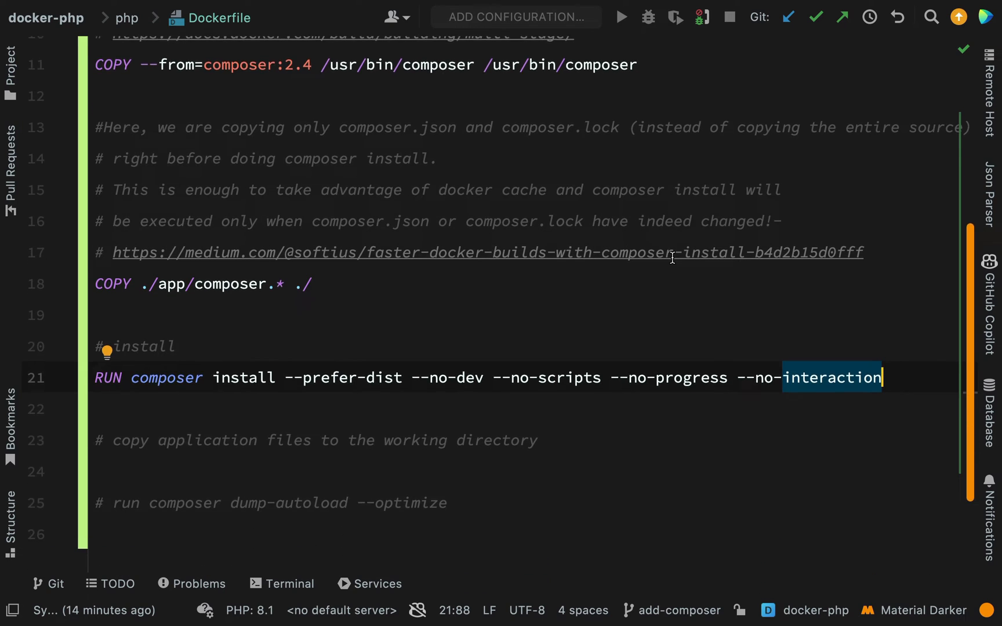
{"action": "scroll", "scroll_direction": "down", "scroll_amount": 3}
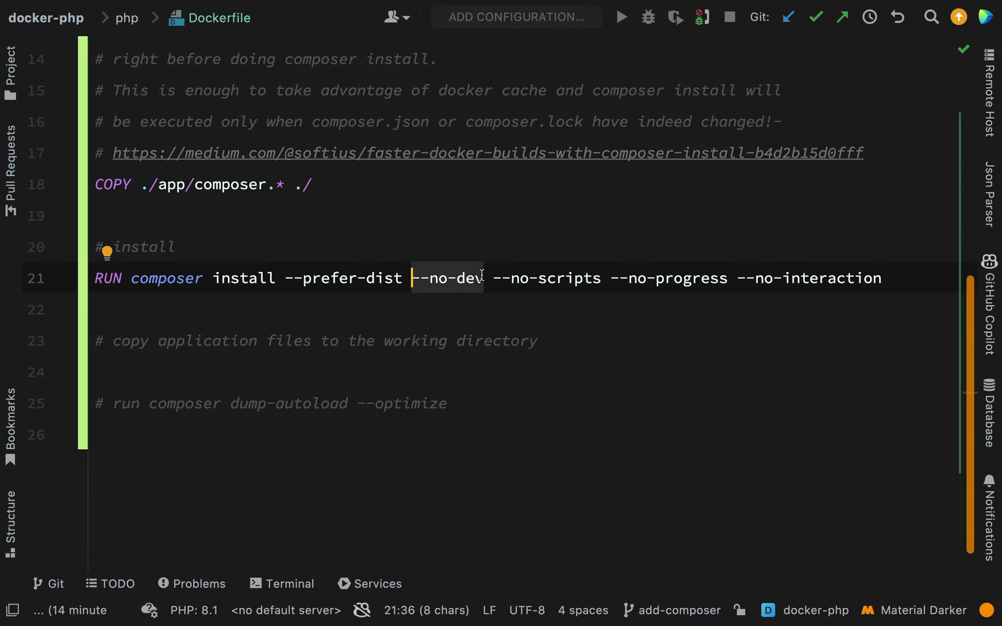
{"action": "double_click", "coordinate": [832, 278]}
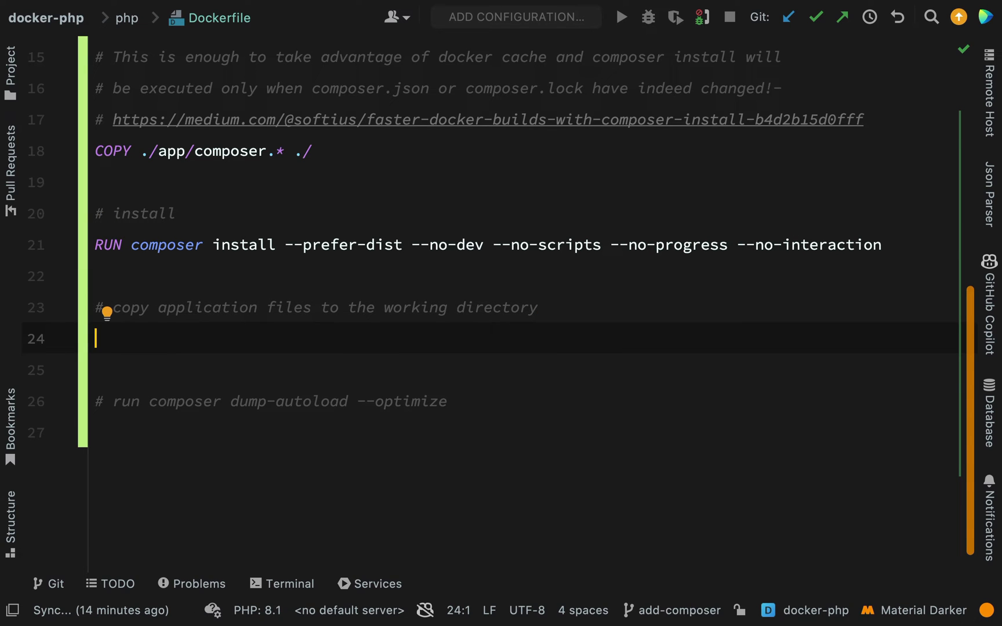
Add COPY ./app . to the Dockerfile and discard the trial WORKDIR /app line
{"action": "type", "text": "COPY ./app ."}
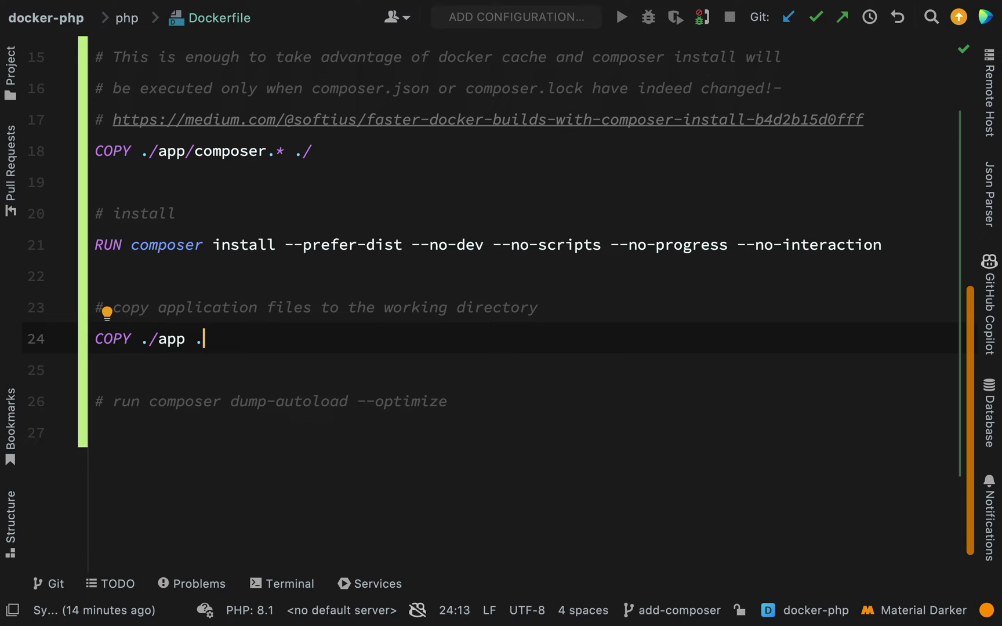
{"action": "key", "text": "Enter"}
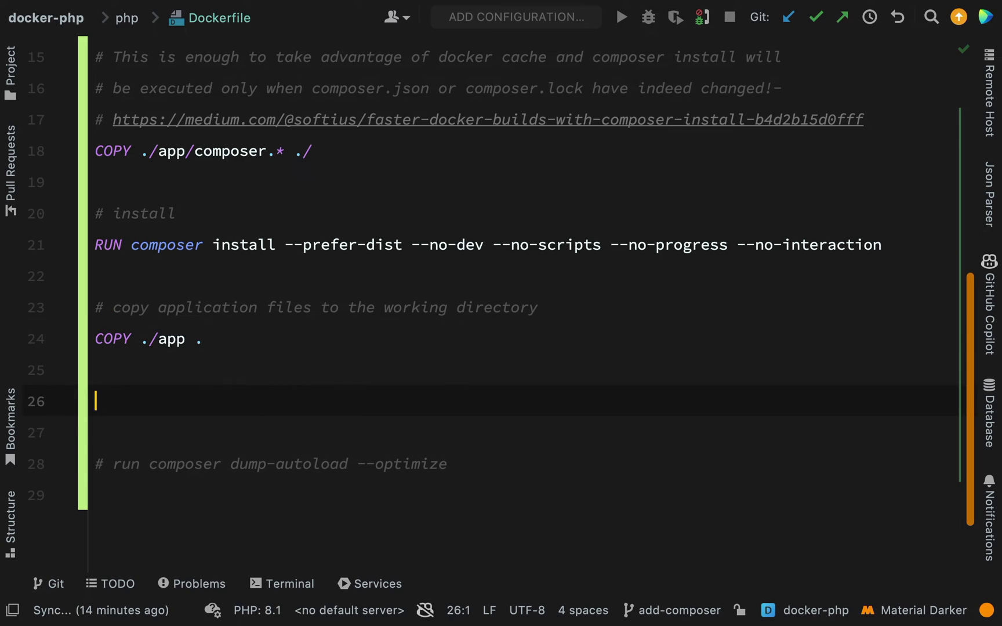
{"action": "type", "text": "WORKDIR ."}
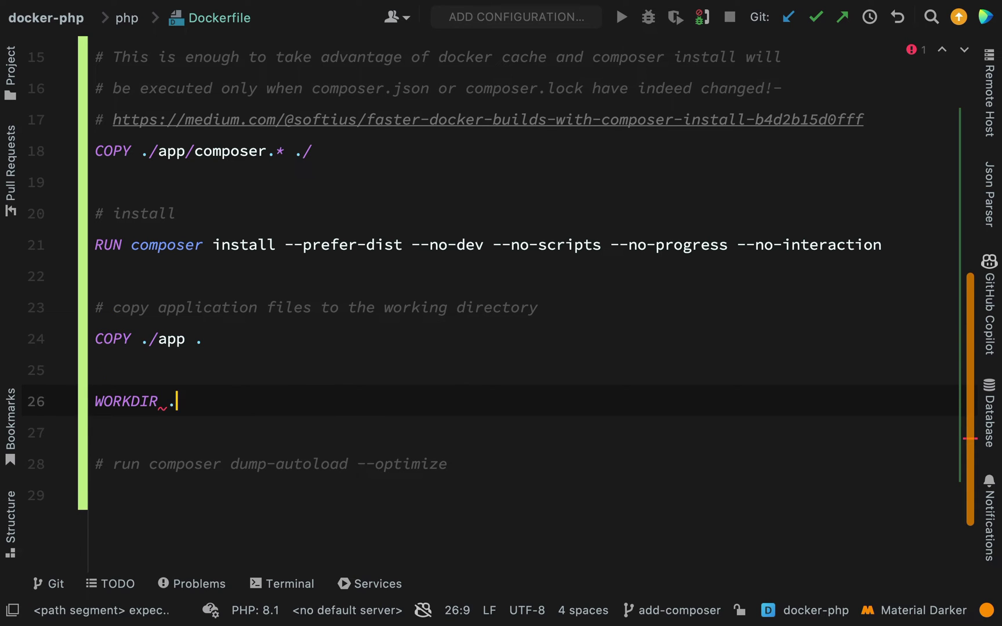
{"action": "type", "text": "/app"}
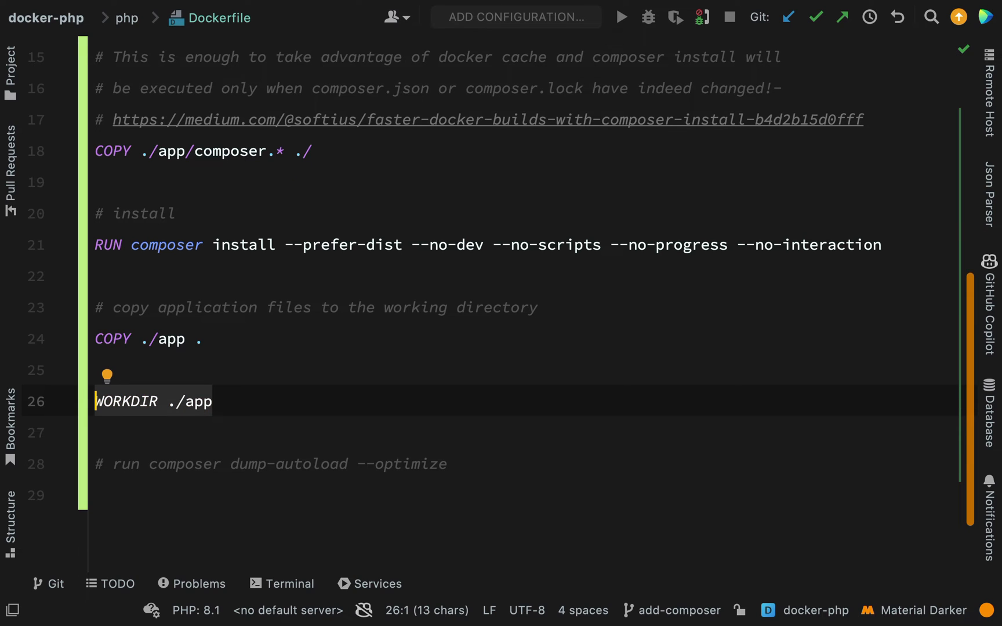
{"action": "key", "text": "Delete"}
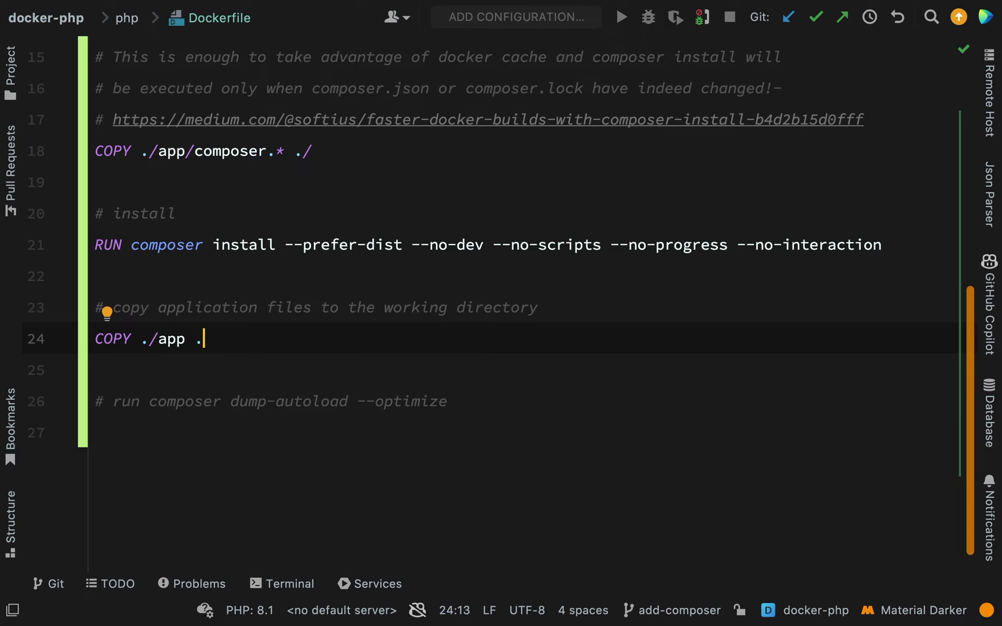
{"action": "left_click", "coordinate": [290, 583]}
{"action": "type", "text": "docker exec -it docker-php_app_1 sh"}
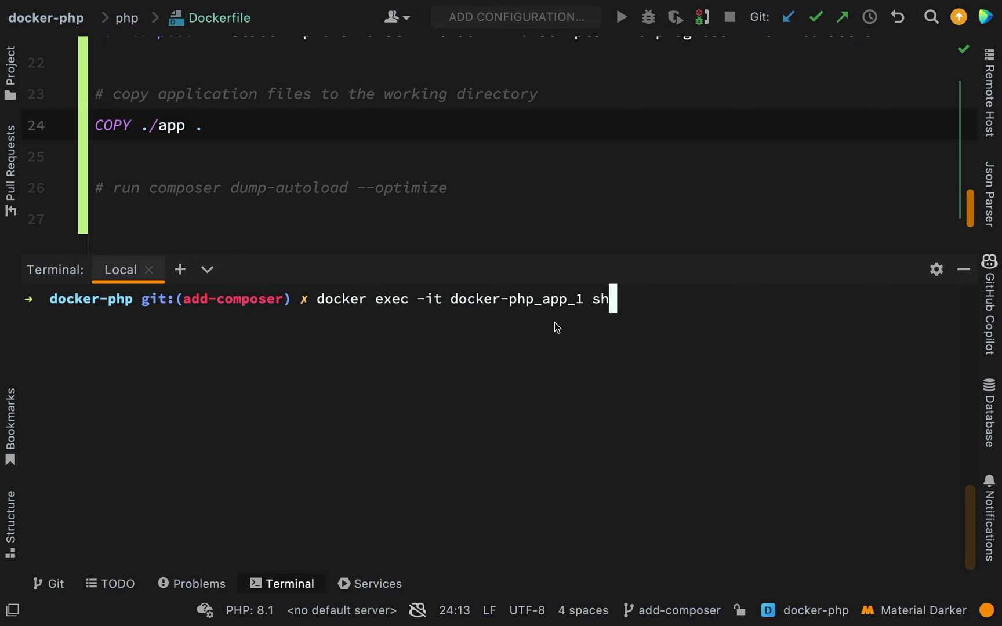
{"action": "mouse_move", "coordinate": [574, 318]}
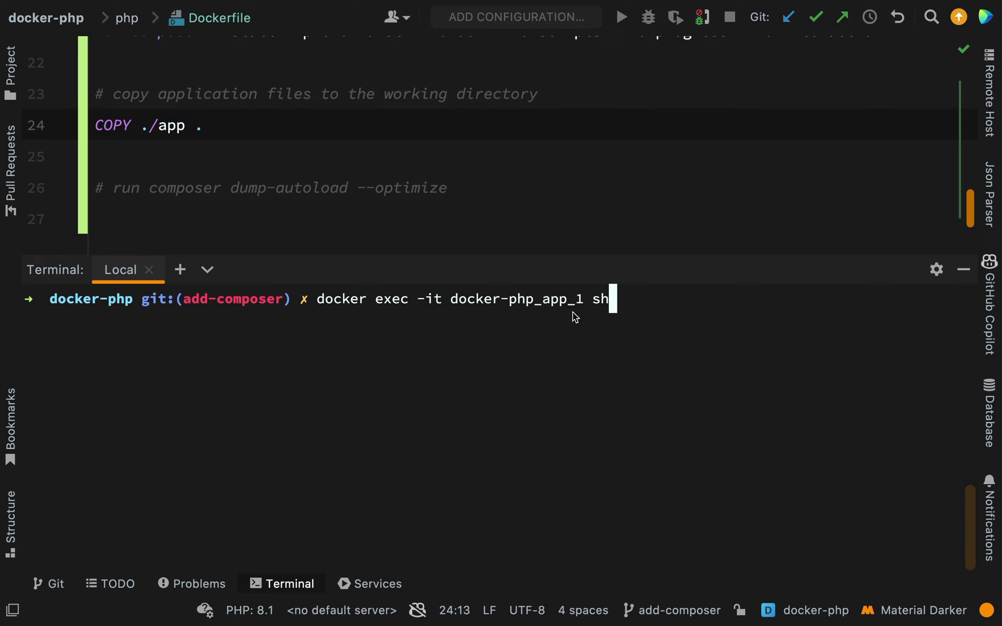
{"action": "mouse_move", "coordinate": [602, 310]}
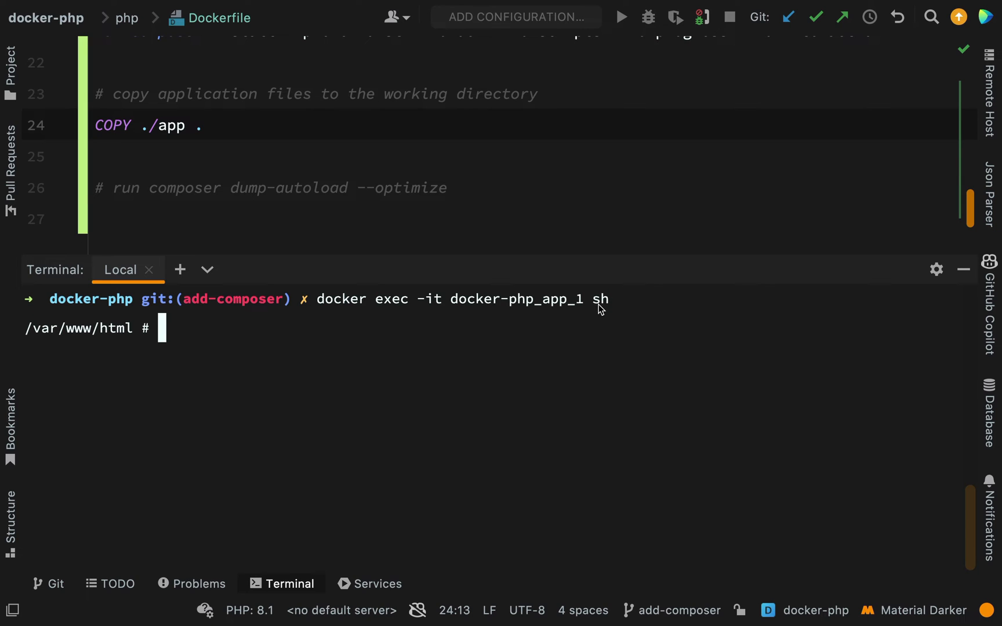
{"action": "mouse_move", "coordinate": [134, 333]}
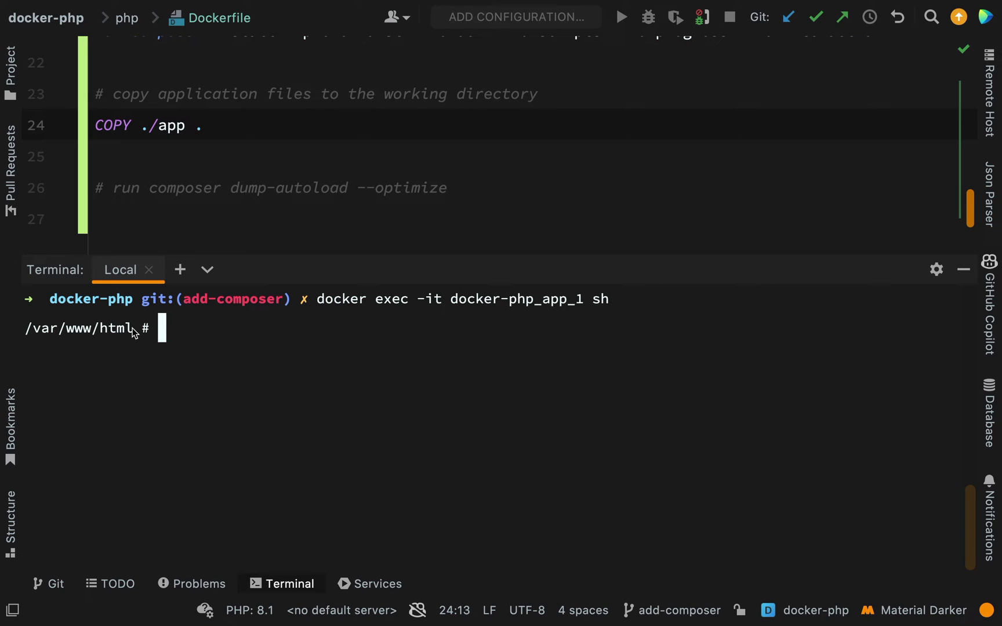
Confirm the container shell sits in /var/www/html, then exit it
{"action": "double_click", "coordinate": [78, 328]}
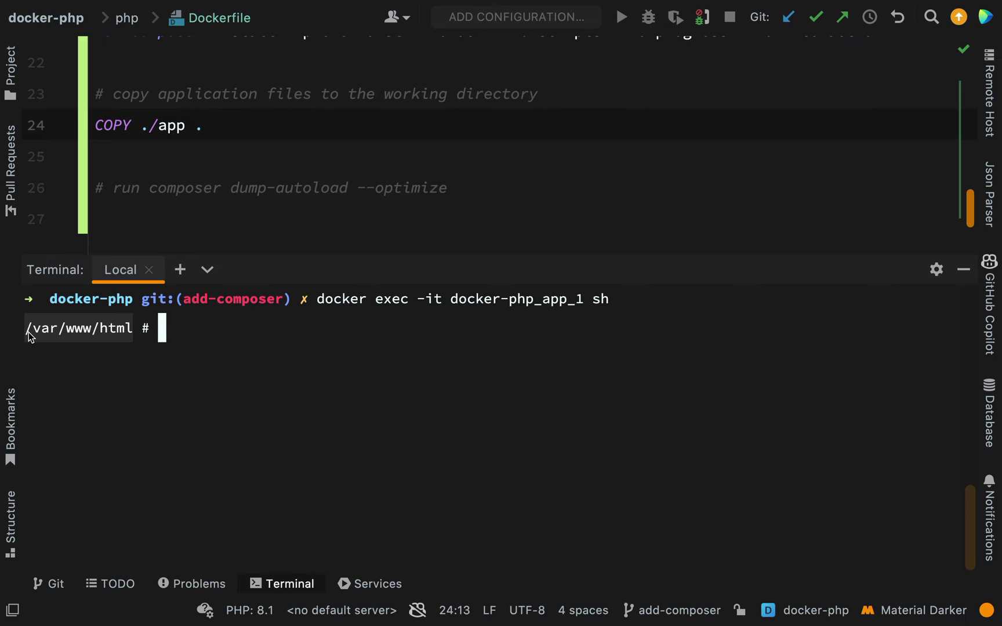
{"action": "type", "text": "exit"}
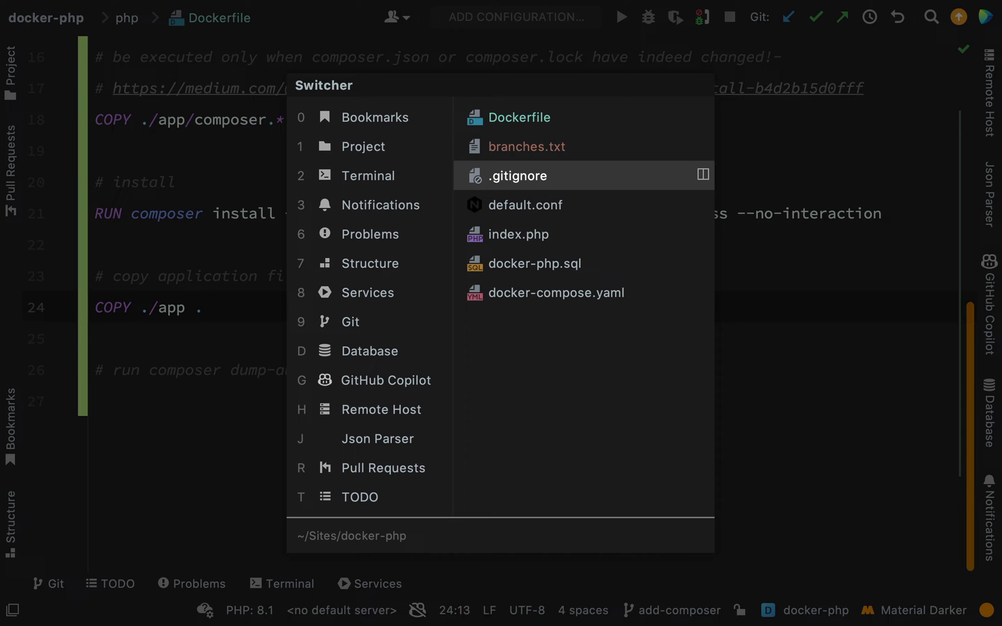
Change the app service volume in docker-compose.yaml to ./app:/var/www/html
{"action": "left_click", "coordinate": [556, 292]}
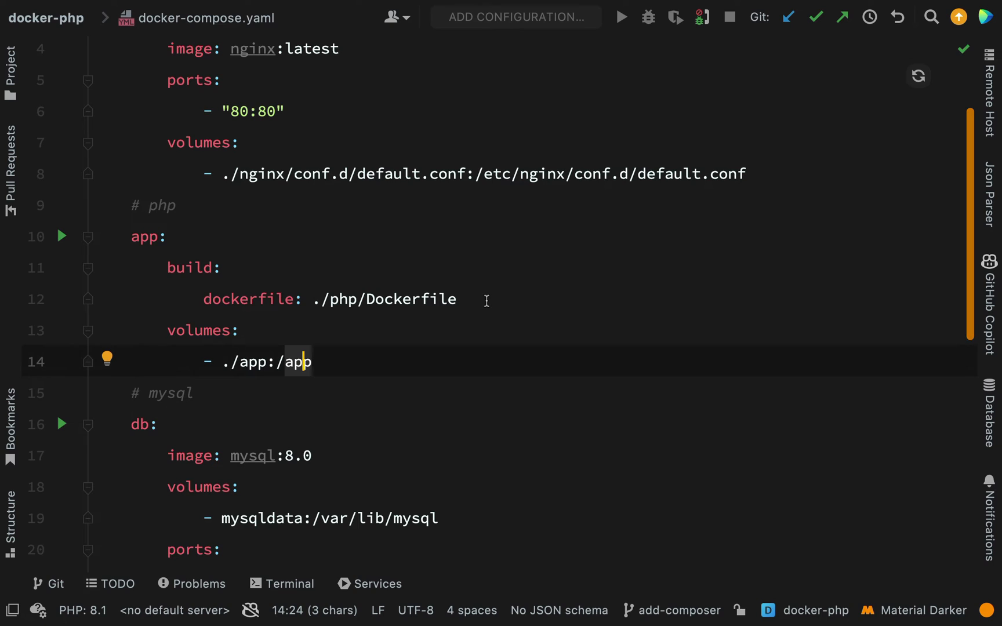
{"action": "type", "text": "var"}
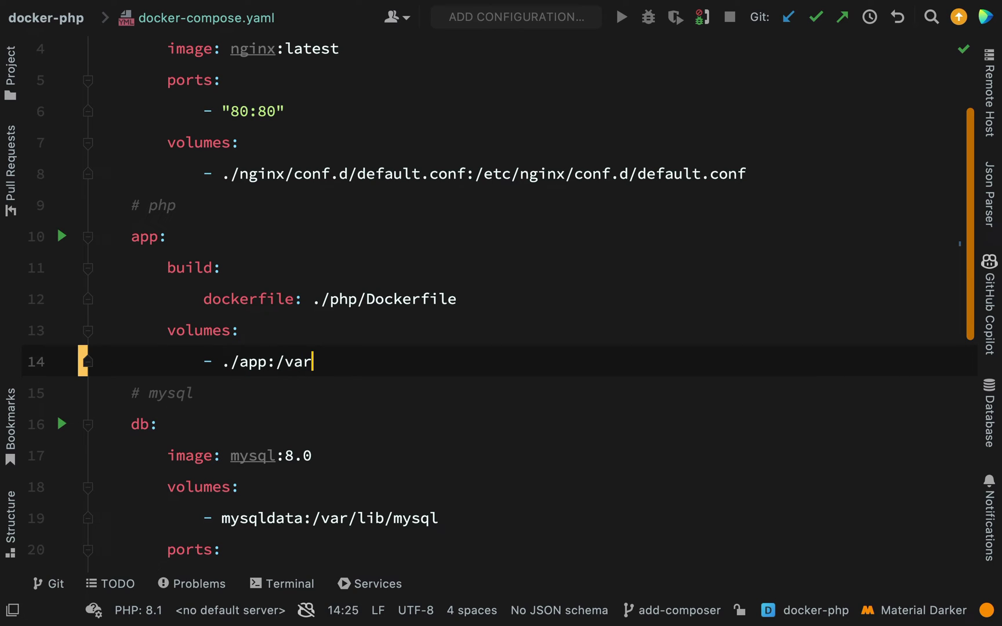
{"action": "type", "text": "/www/html"}
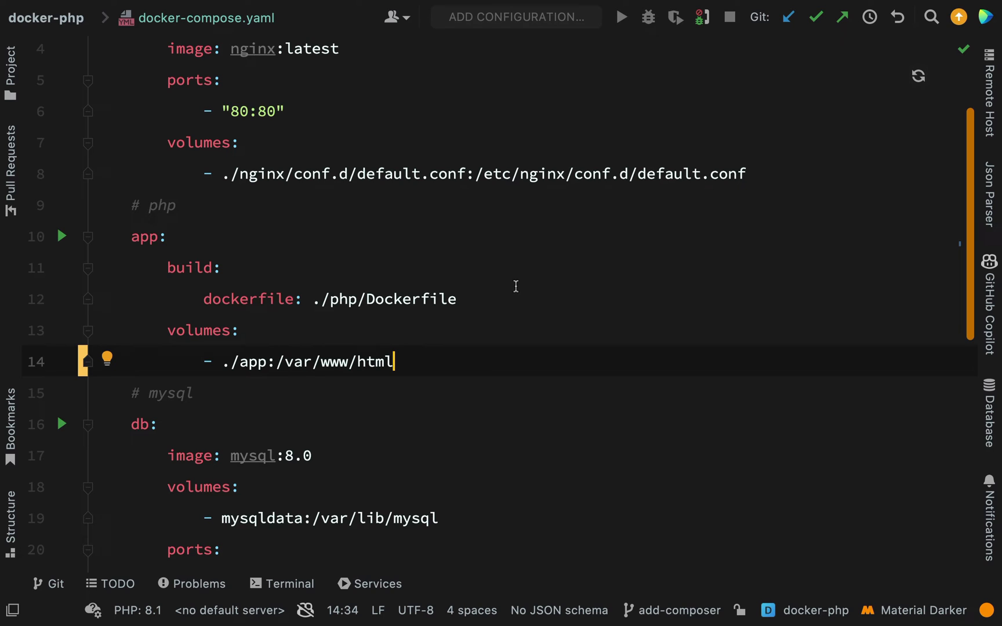
{"action": "double_click", "coordinate": [250, 362]}
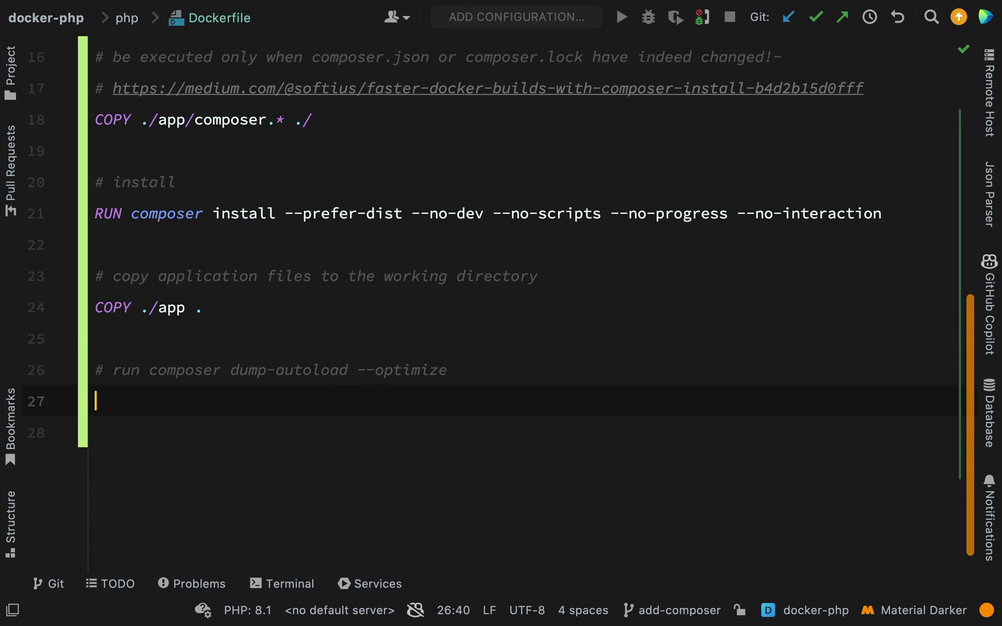
End the Dockerfile with RUN composer dump-autoload --optimize
{"action": "type", "text": "RUN composer dump-autoload --optimize"}
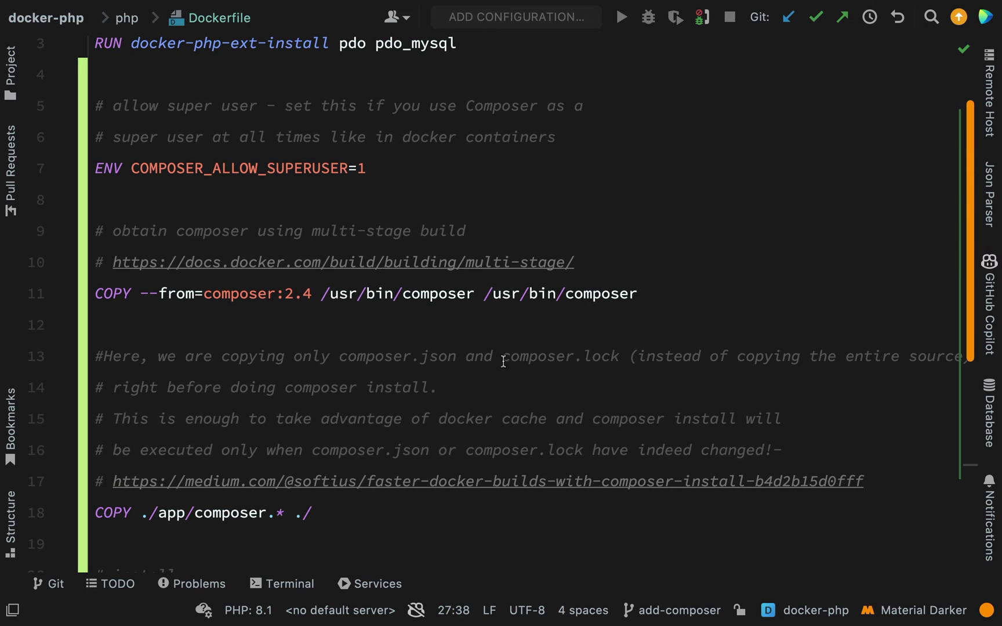
{"action": "mouse_move", "coordinate": [544, 327]}
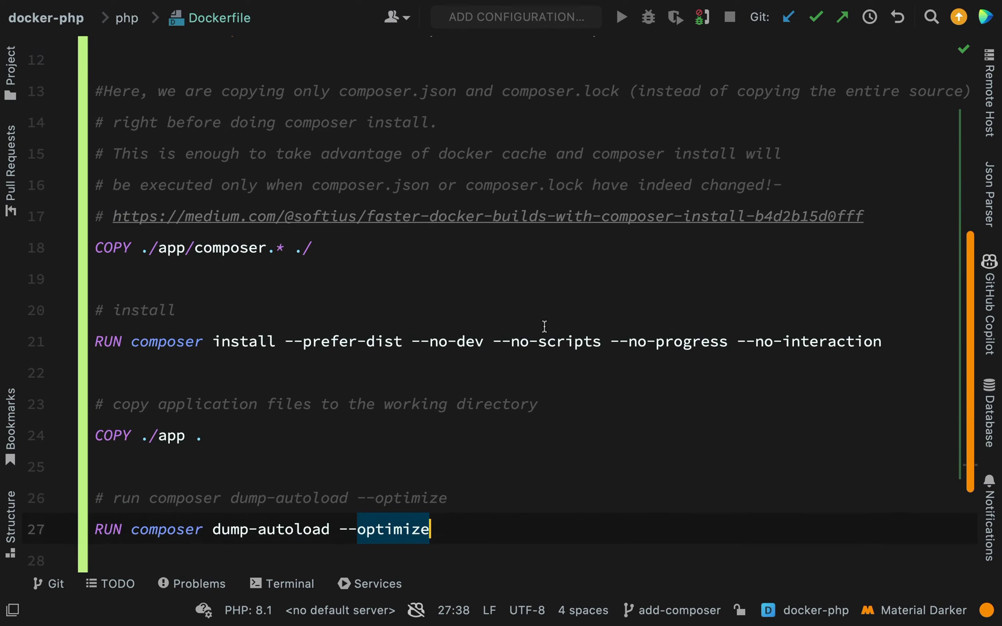
{"action": "scroll", "scroll_direction": "down", "scroll_amount": 3}
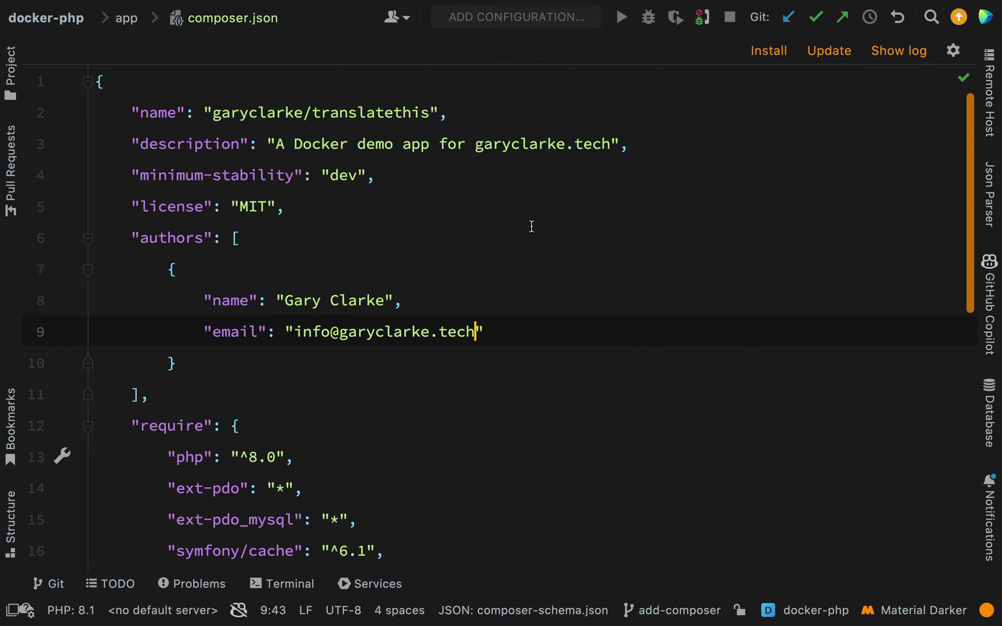
Review composer.json's require, phpunit require-dev and App-to-src autoload entries
{"action": "scroll", "scroll_direction": "down", "scroll_amount": 3}
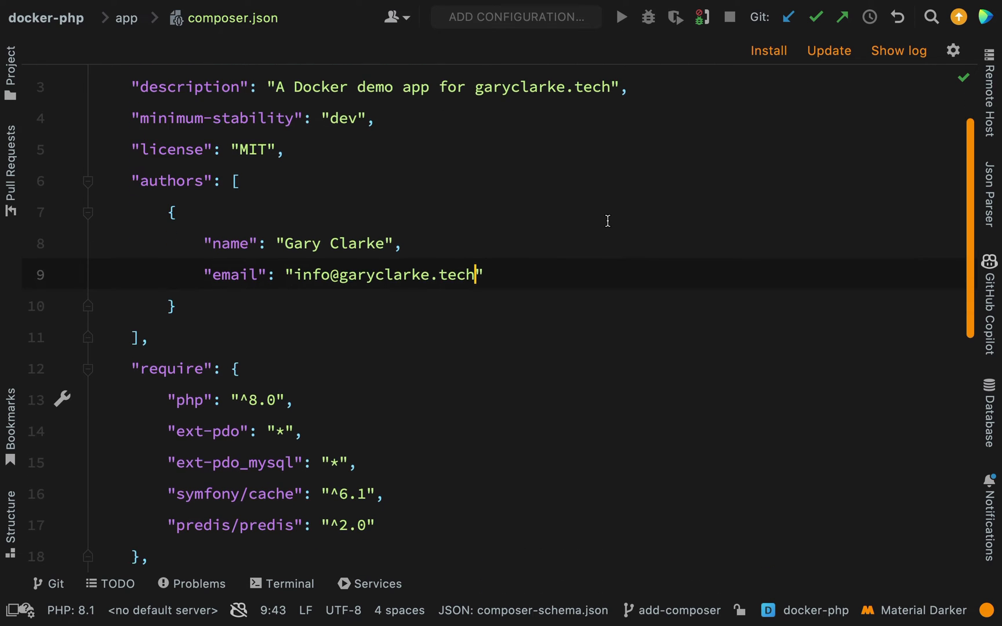
{"action": "scroll", "scroll_direction": "down", "scroll_amount": 3}
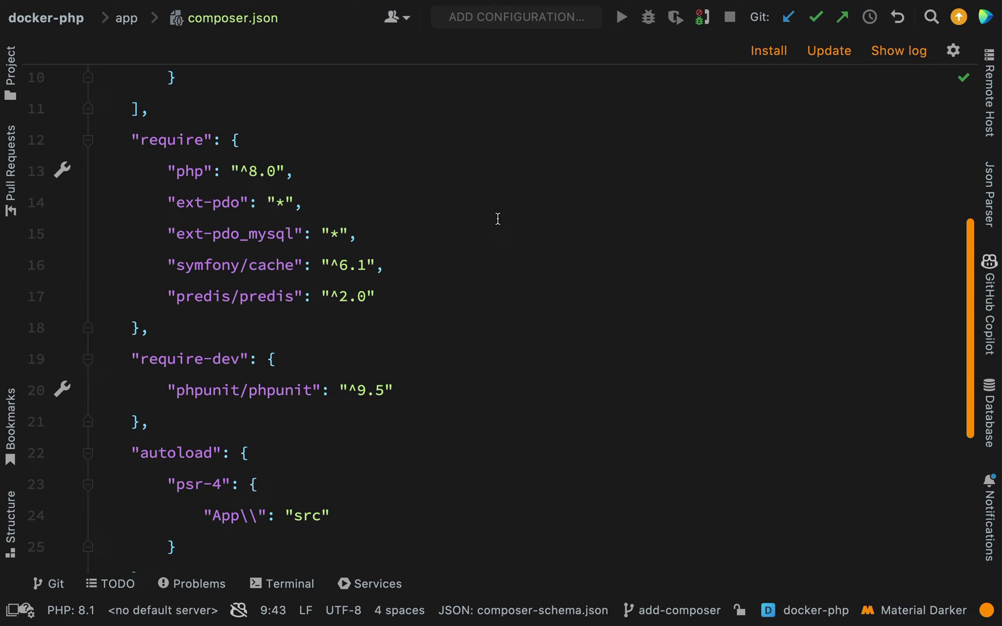
{"action": "left_click", "coordinate": [358, 233]}
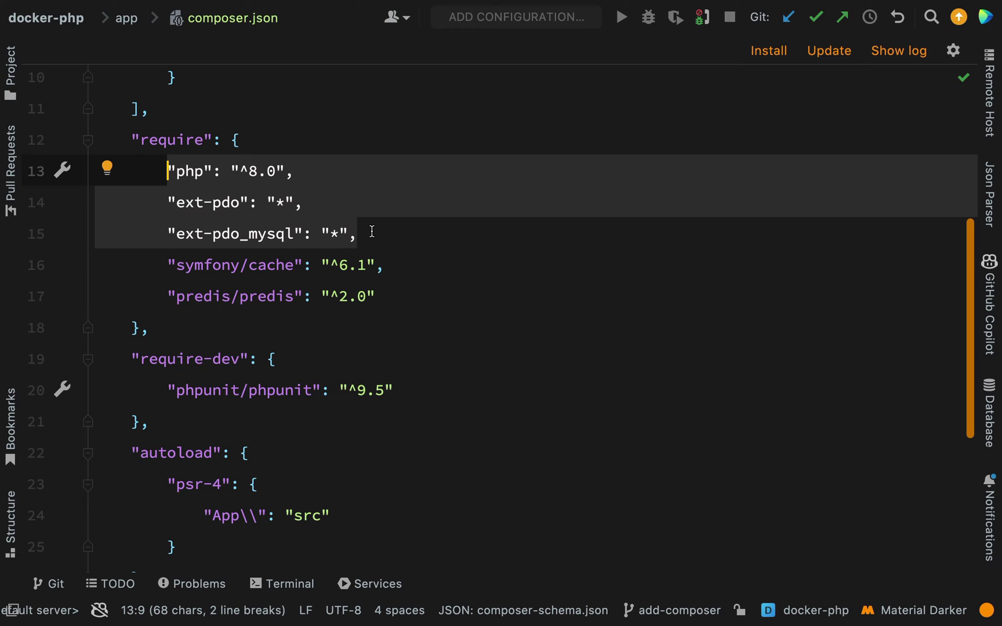
{"action": "left_click", "coordinate": [361, 295]}
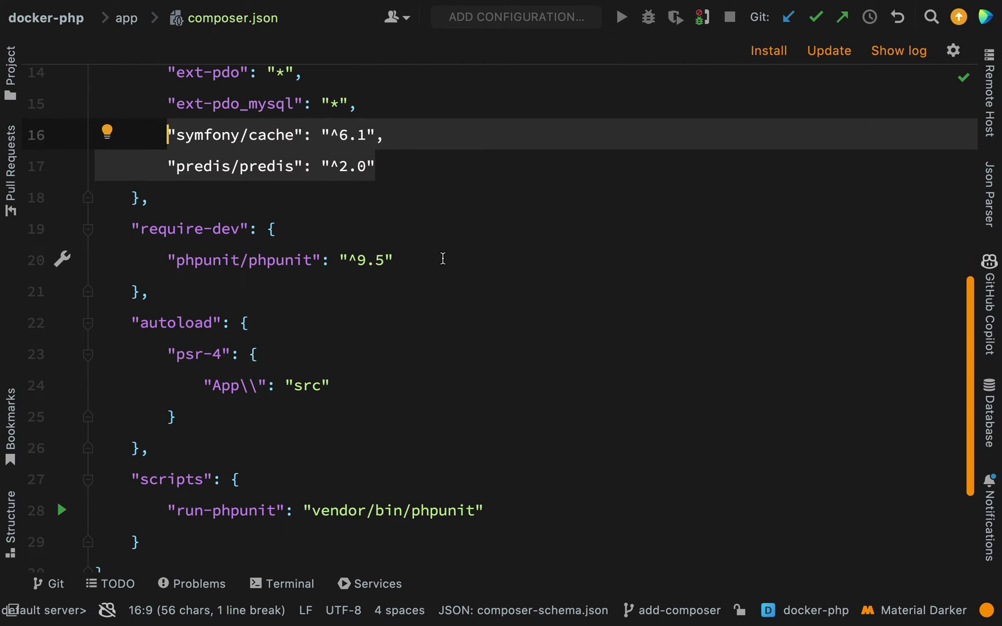
{"action": "left_click", "coordinate": [255, 260]}
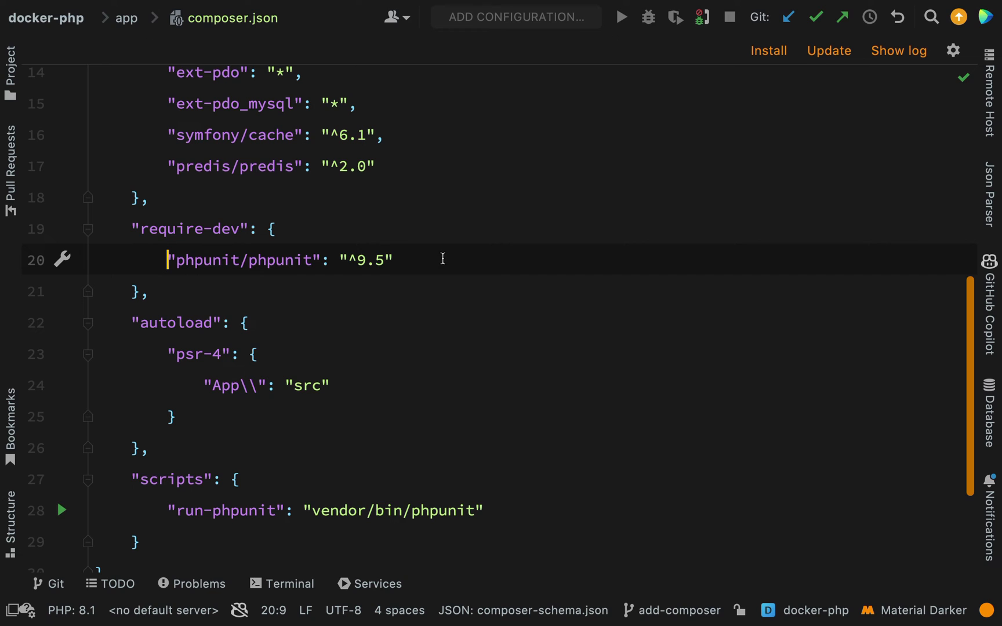
{"action": "mouse_move", "coordinate": [362, 355]}
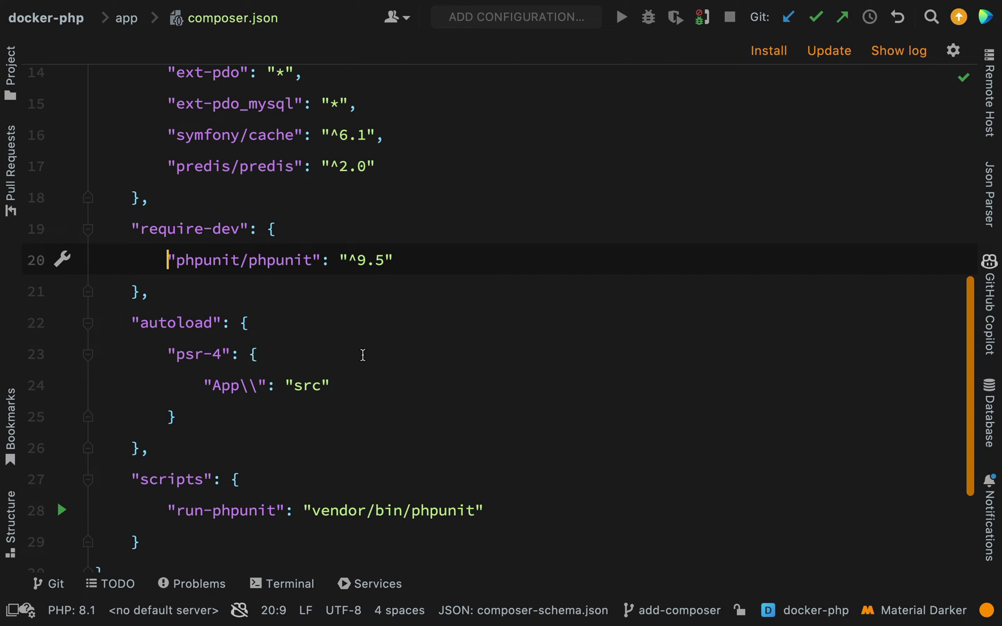
{"action": "double_click", "coordinate": [225, 385]}
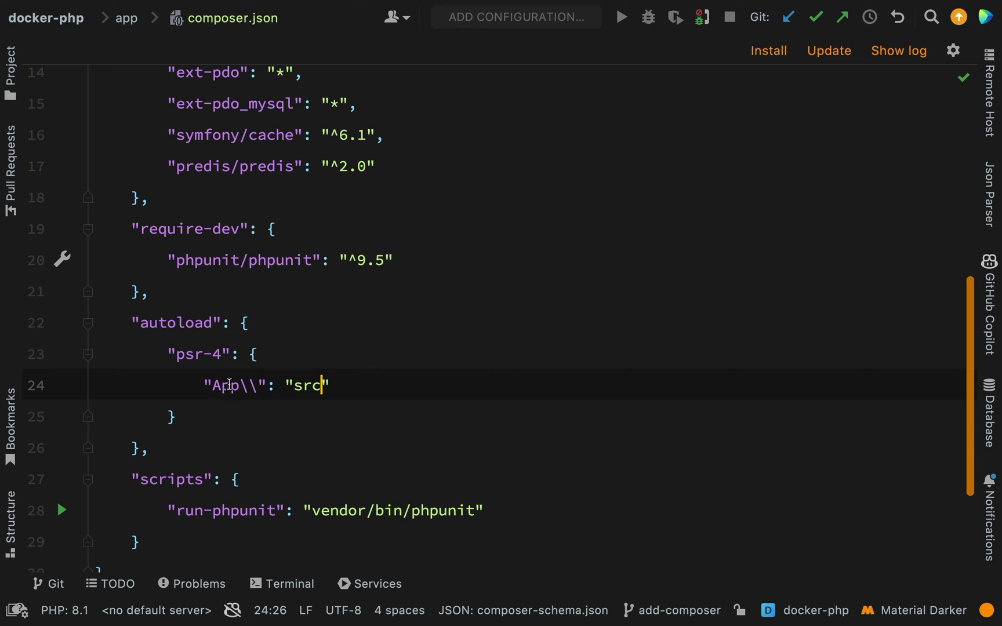
{"action": "double_click", "coordinate": [306, 385]}
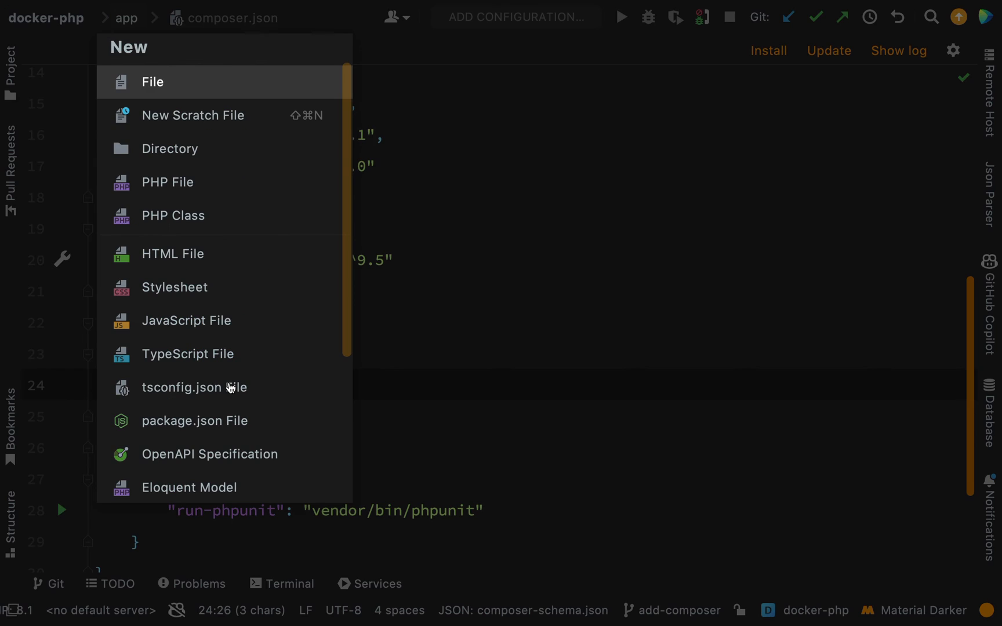
{"action": "left_click", "coordinate": [169, 149]}
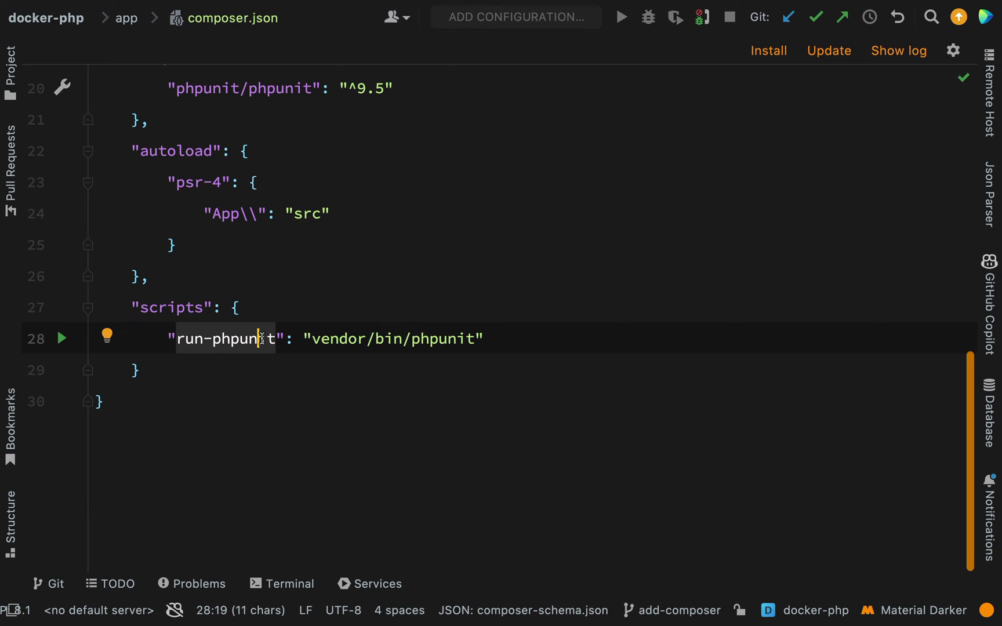
{"action": "left_click", "coordinate": [367, 338]}
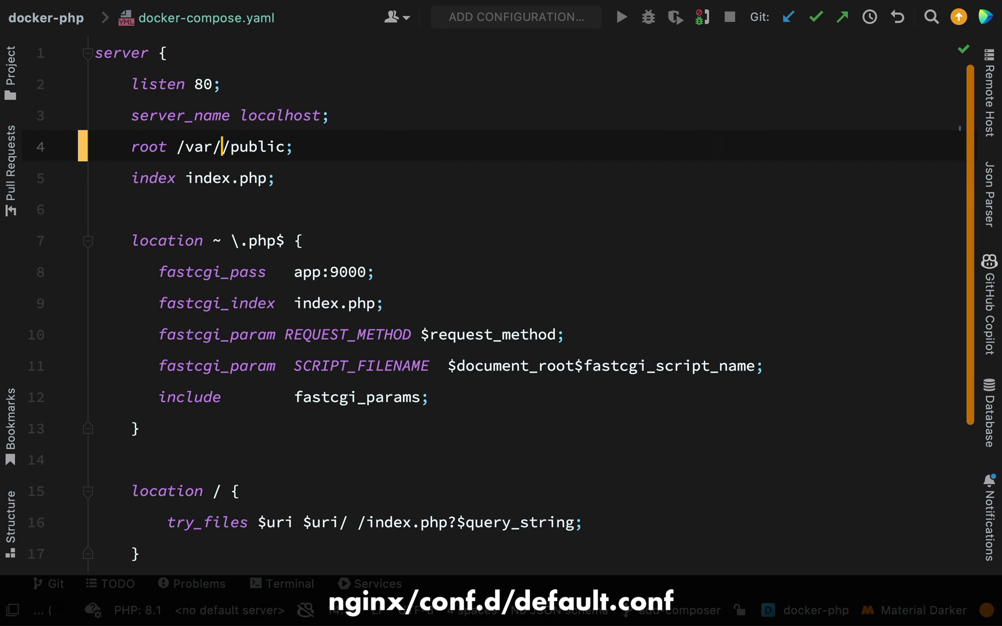
Set the nginx root directive to /var/www/html/public
{"action": "type", "text": "www/html"}
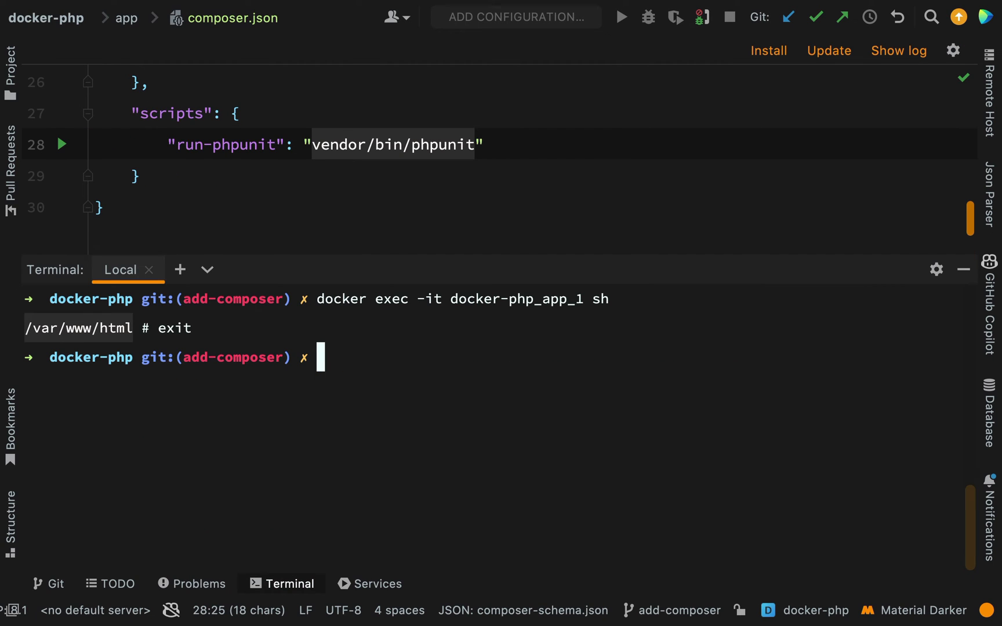
Run docker compose down, then docker compose up --build -d to rebuild and restart the stack
{"action": "type", "text": "docker"}
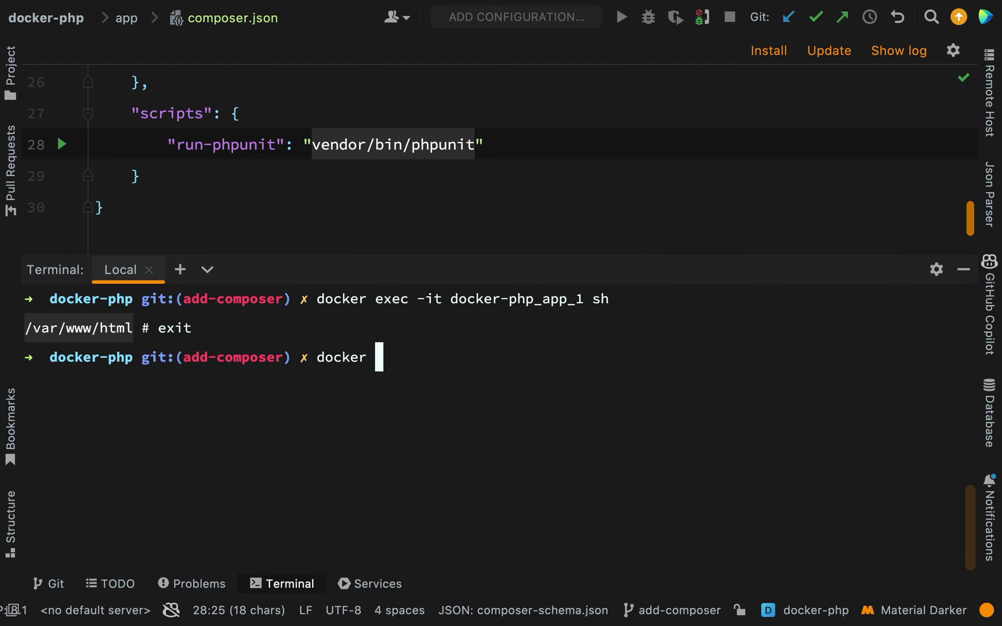
{"action": "type", "text": "comose down"}
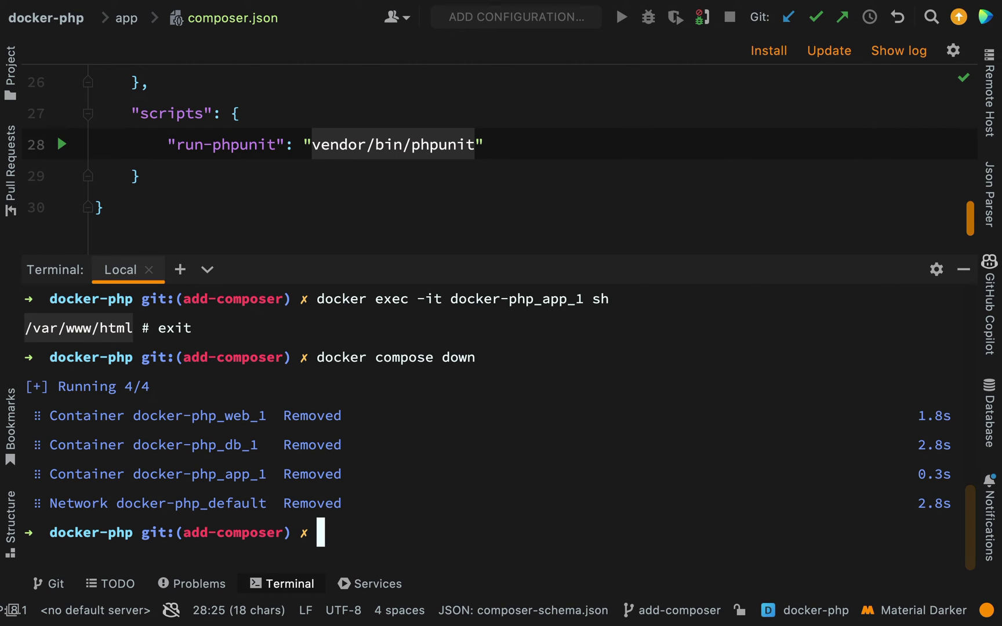
{"action": "type", "text": "docker"}
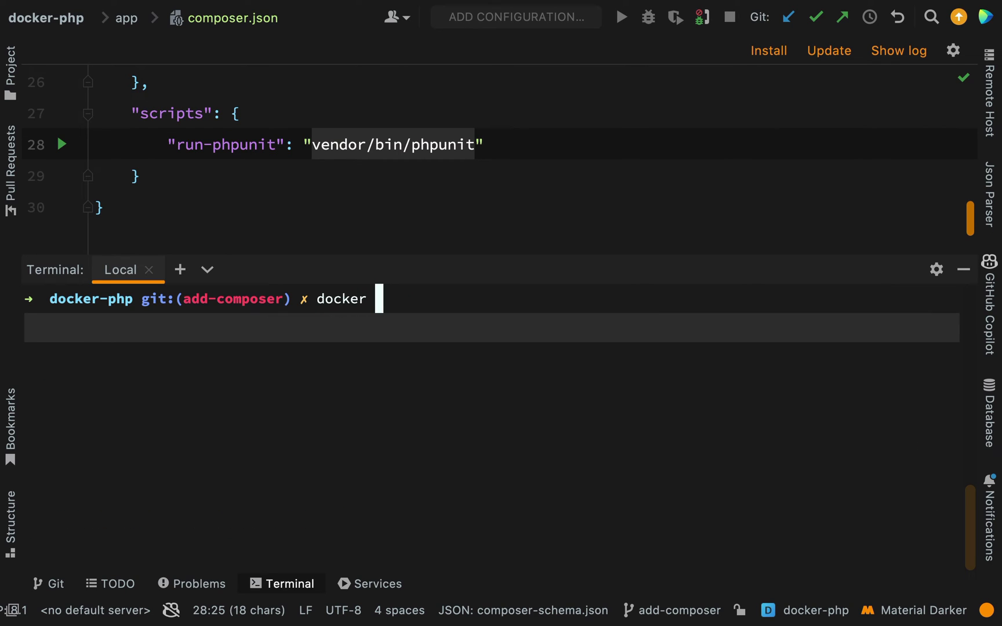
{"action": "type", "text": "compose"}
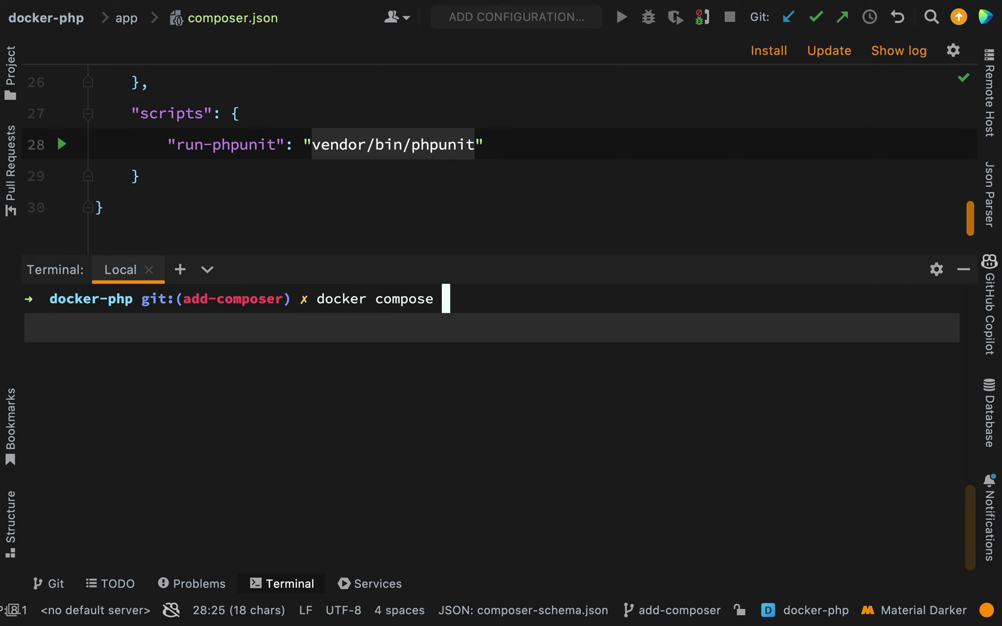
{"action": "type", "text": "up"}
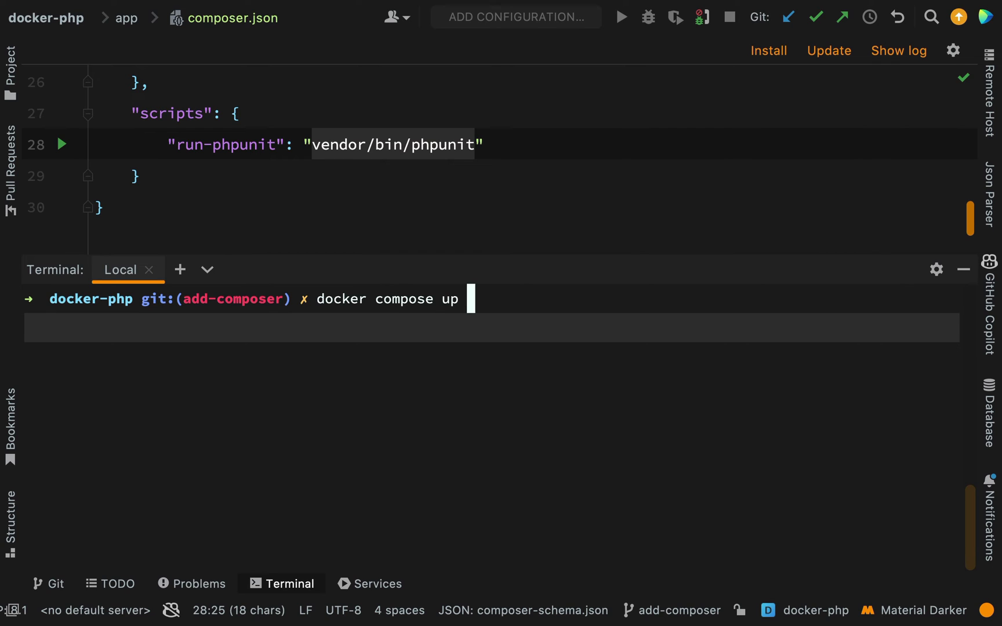
{"action": "type", "text": "--bui"}
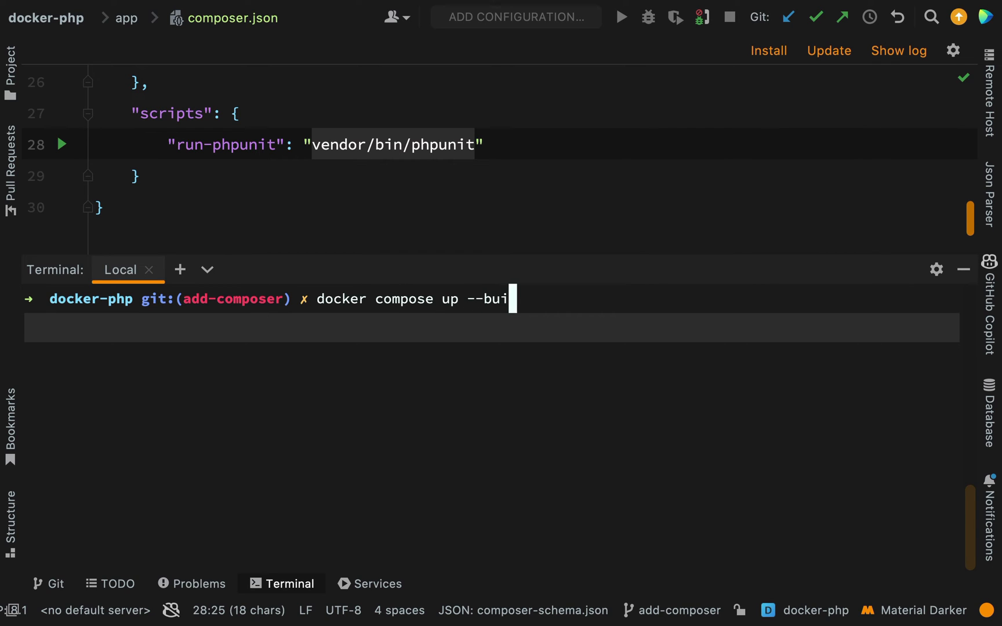
{"action": "type", "text": "ld"}
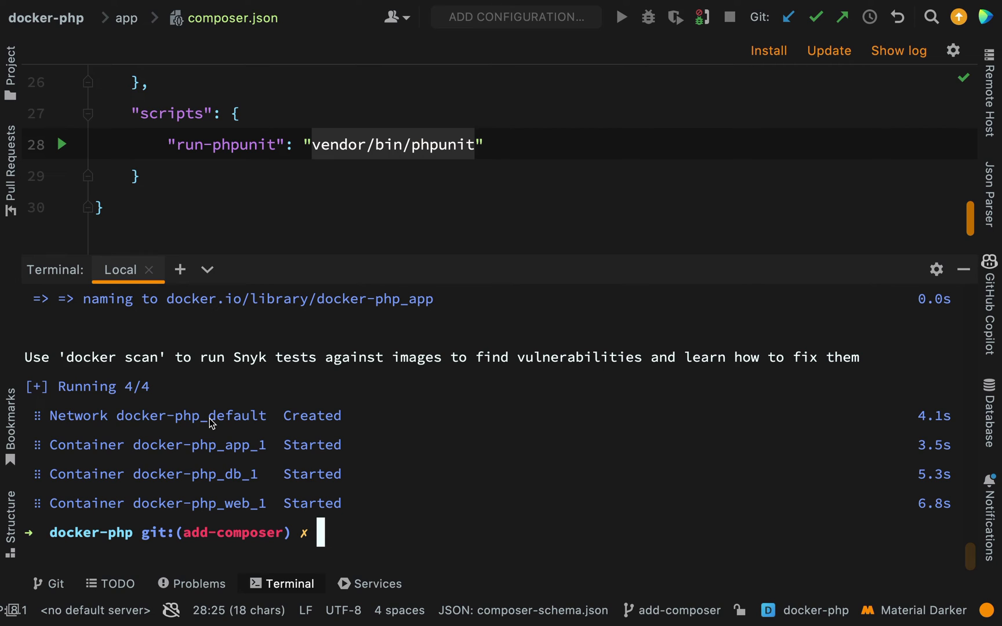
{"action": "mouse_move", "coordinate": [254, 466]}
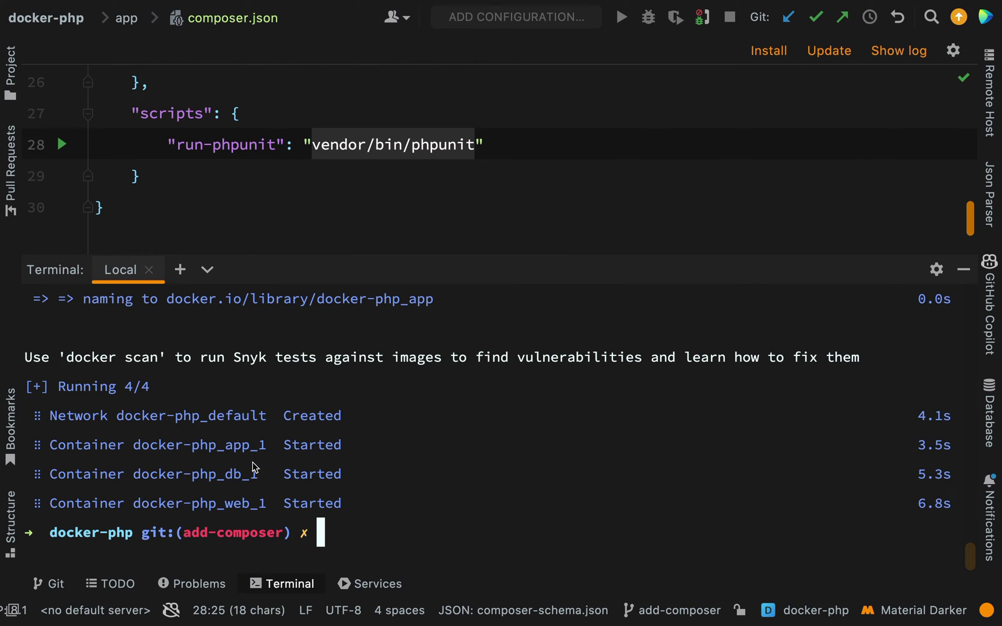
{"action": "mouse_move", "coordinate": [232, 516]}
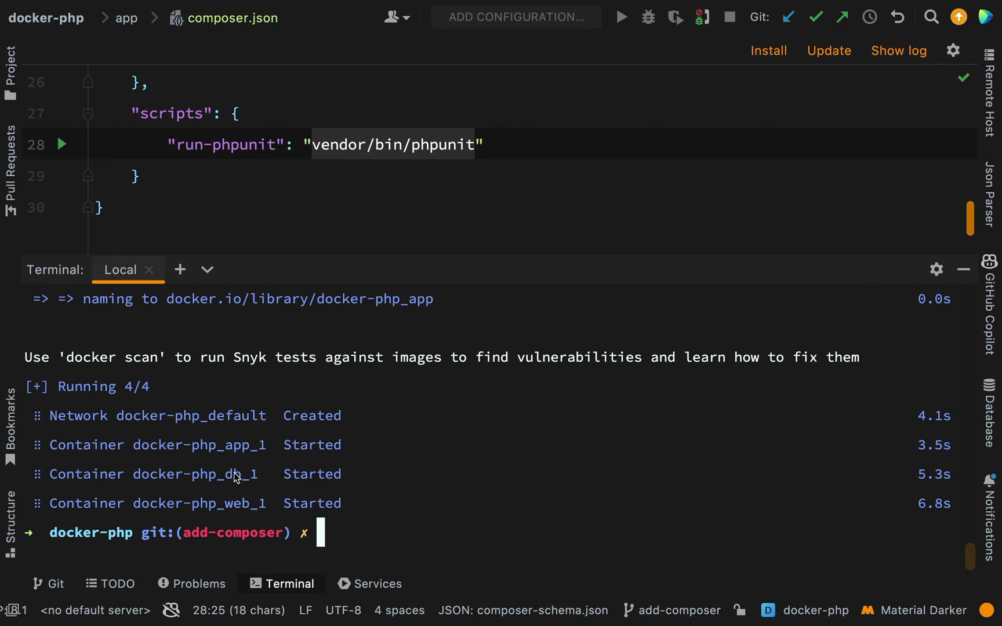
{"action": "mouse_move", "coordinate": [248, 451]}
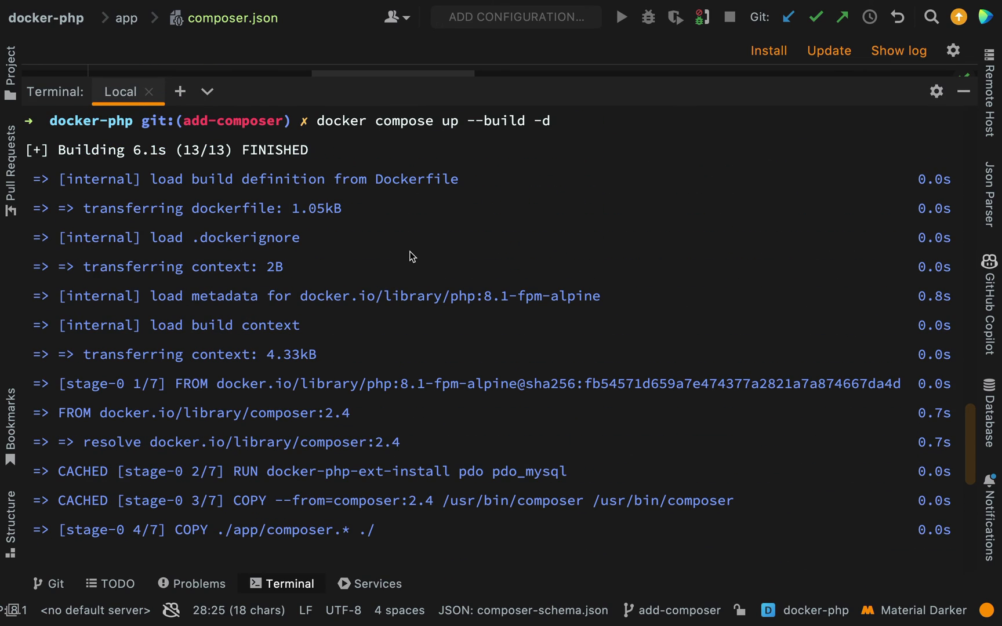
Scroll through the docker compose up --build -d log covering the composer install and dump-autoload stages
{"action": "scroll", "scroll_direction": "down", "scroll_amount": 3}
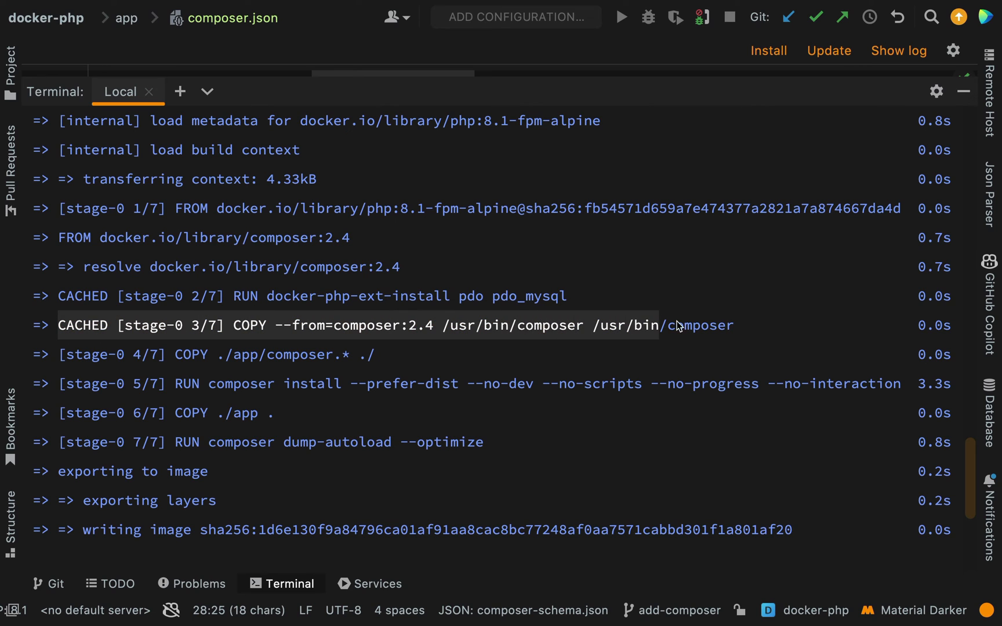
{"action": "mouse_move", "coordinate": [84, 361]}
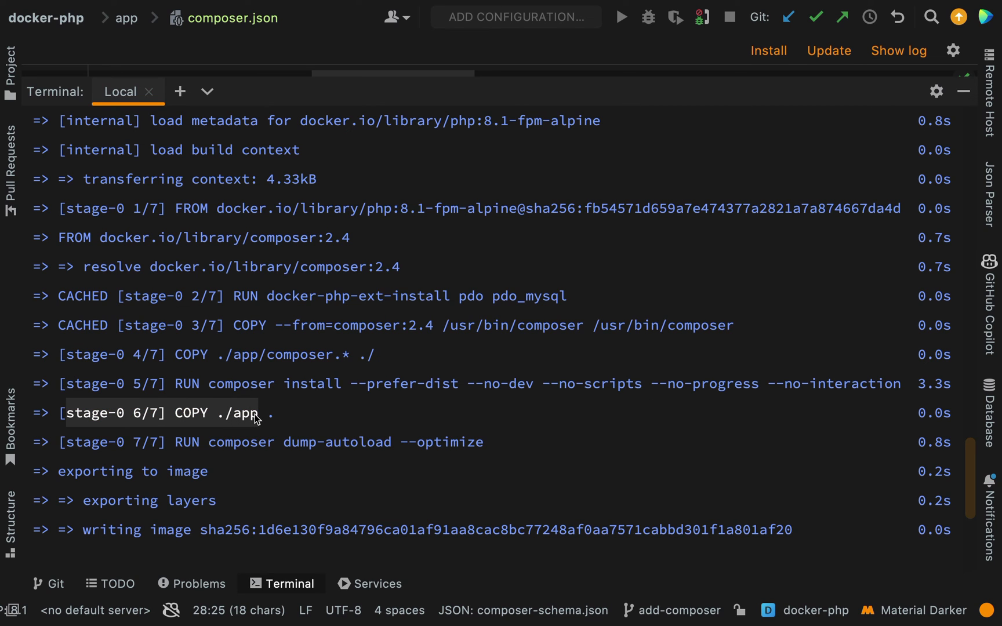
{"action": "mouse_move", "coordinate": [280, 416]}
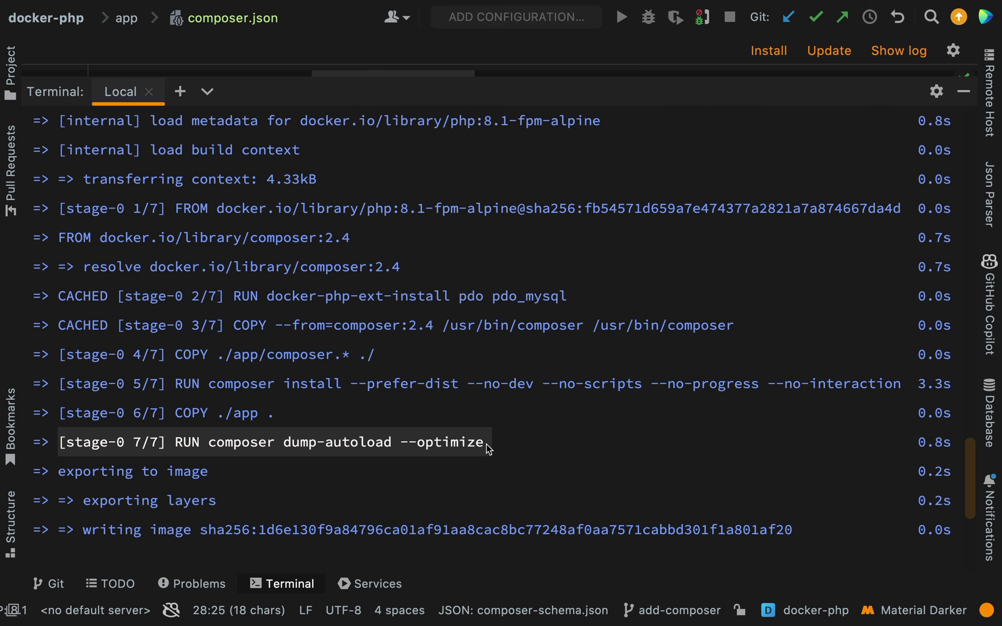
{"action": "scroll", "scroll_direction": "down", "scroll_amount": 3}
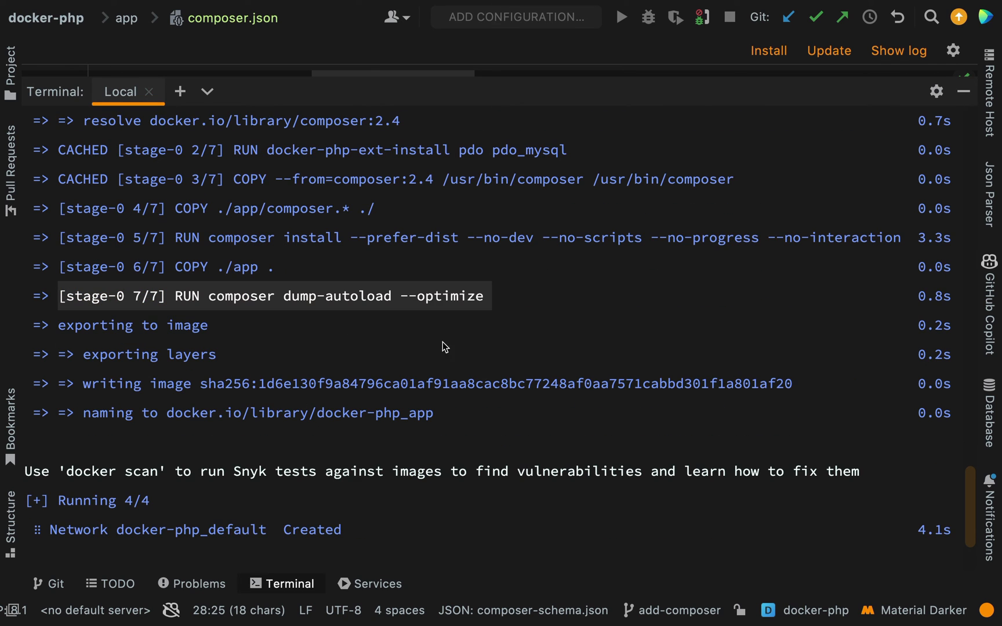
{"action": "mouse_move", "coordinate": [445, 327]}
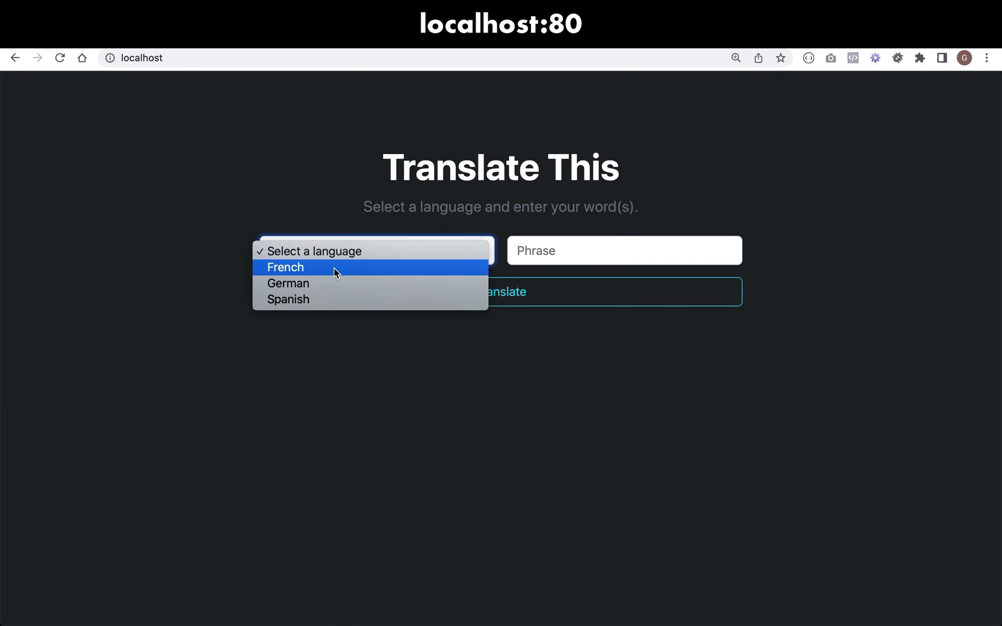
Enter a phrase in the Translate This app at localhost with French selected
{"action": "type", "text": "he"}
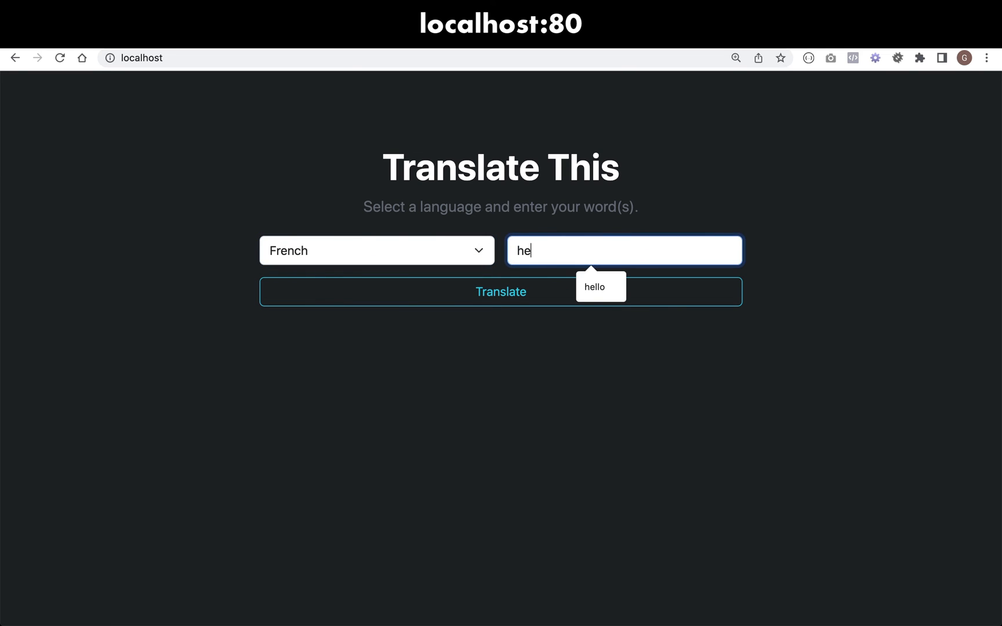
{"action": "left_click", "coordinate": [500, 291]}
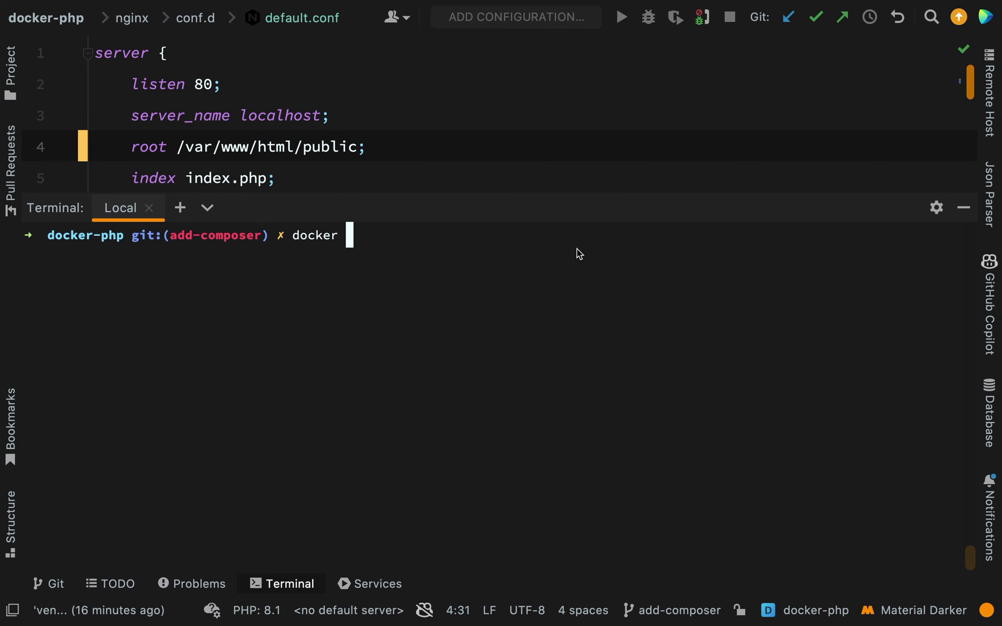
Shell into docker-php_app_1 and list /var/www/html showing composer.json, public and src but no vendor
{"action": "type", "text": "exec -it docker-php_app_1 sh"}
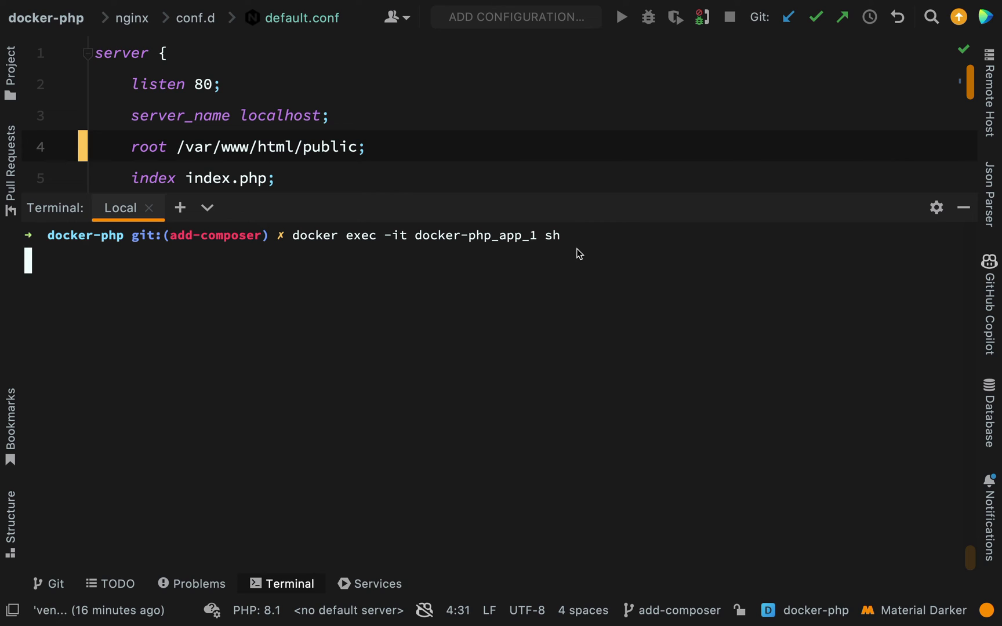
{"action": "type", "text": "ls -la"}
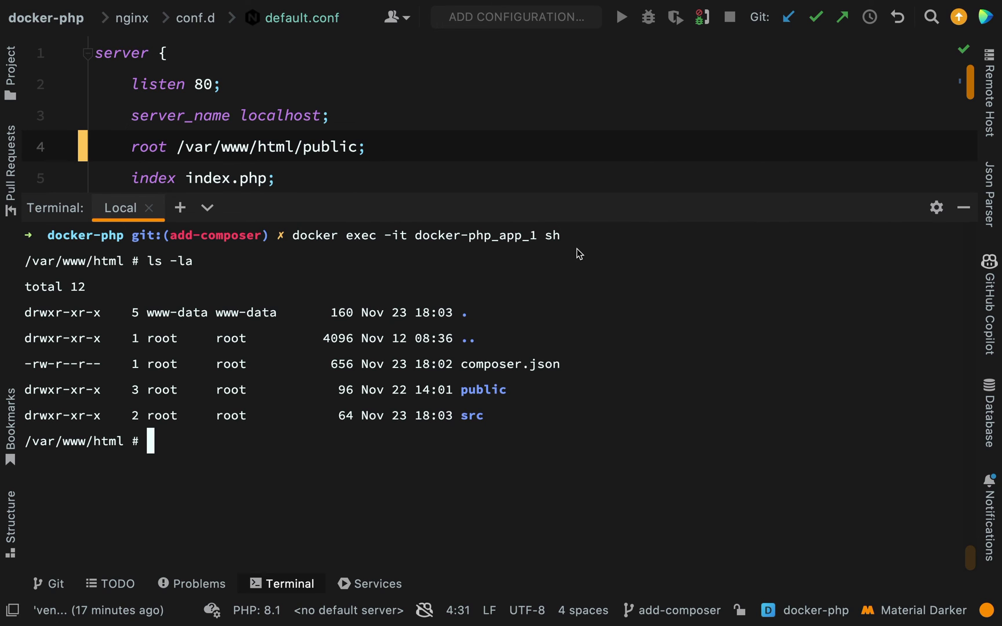
{"action": "key", "text": "ctrl+tab"}
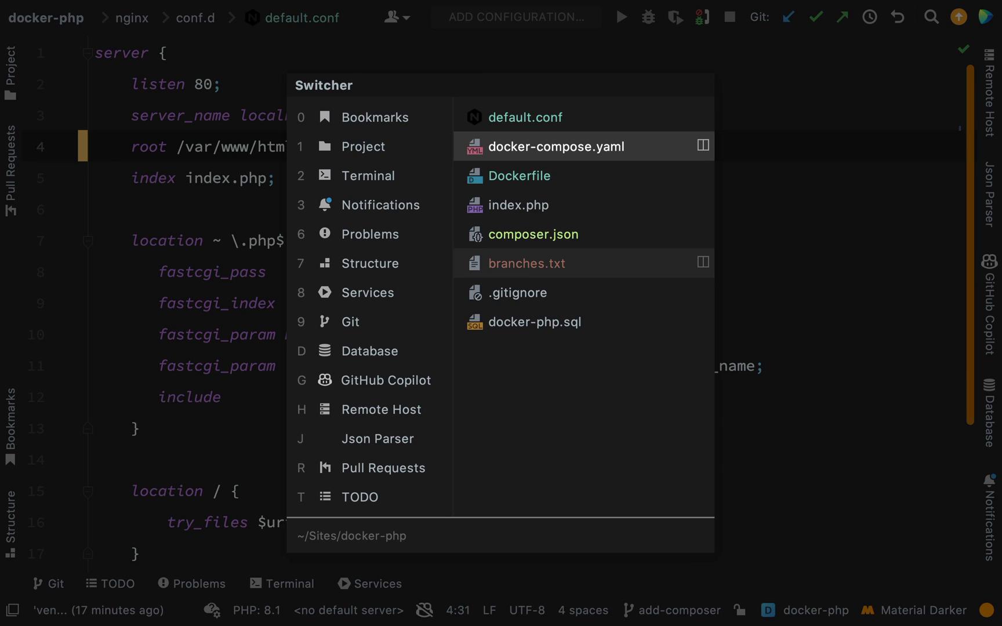
Add a - /var/www/html/vendor volume above the ./app:/var/www/html mount in docker-compose.yaml
{"action": "left_click", "coordinate": [555, 146]}
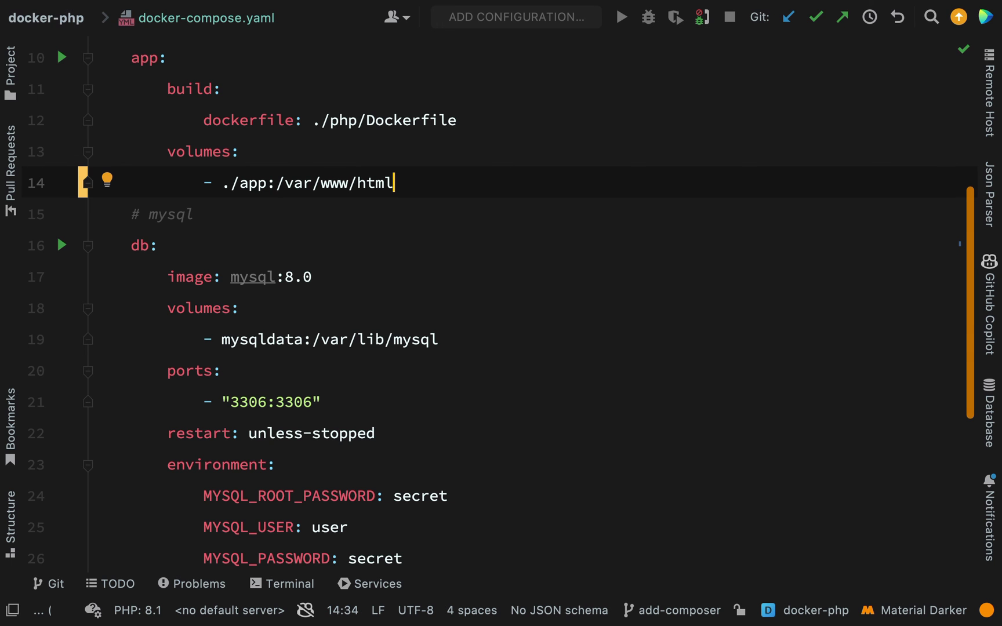
{"action": "scroll", "scroll_direction": "up", "scroll_amount": 3}
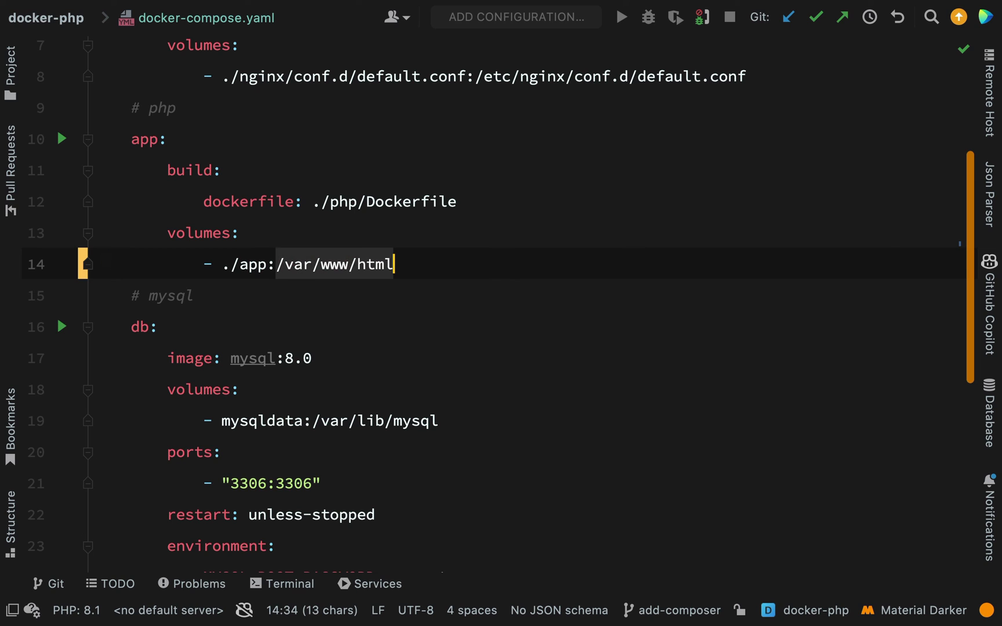
{"action": "key", "text": "Enter"}
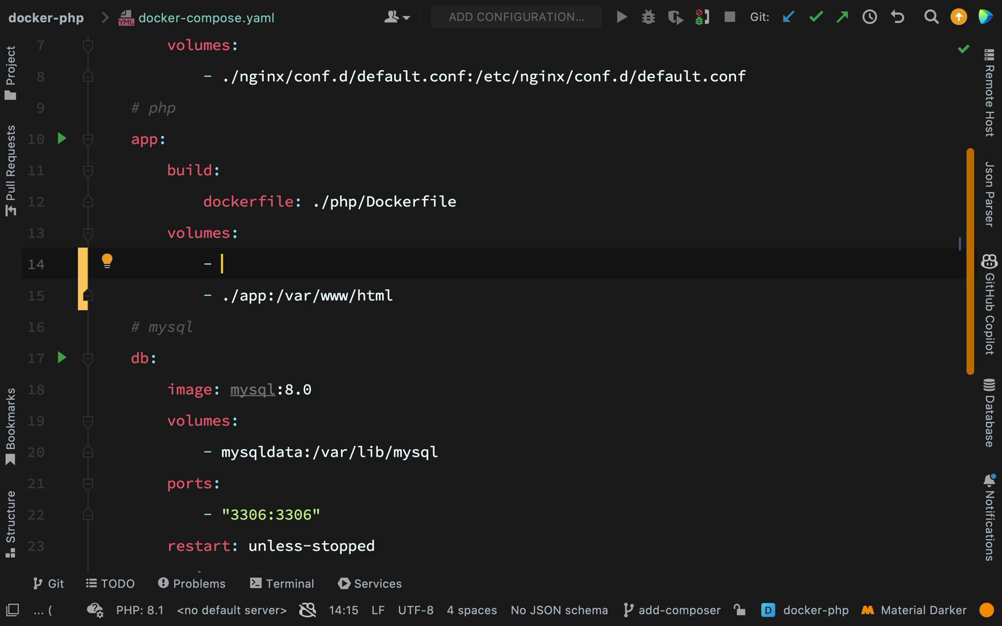
{"action": "type", "text": "/var/www/html"}
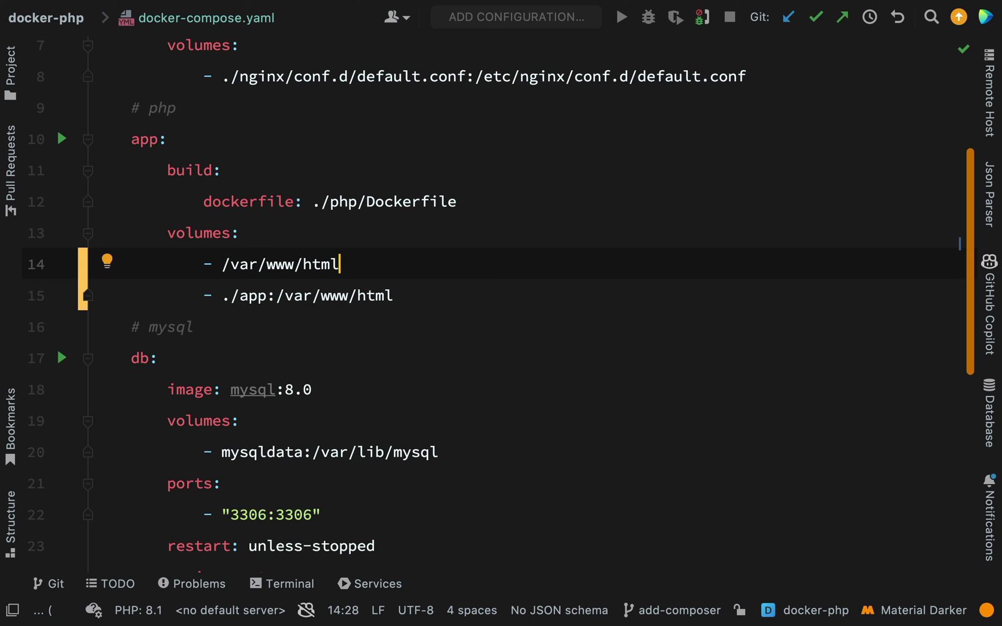
{"action": "type", "text": "/ve"}
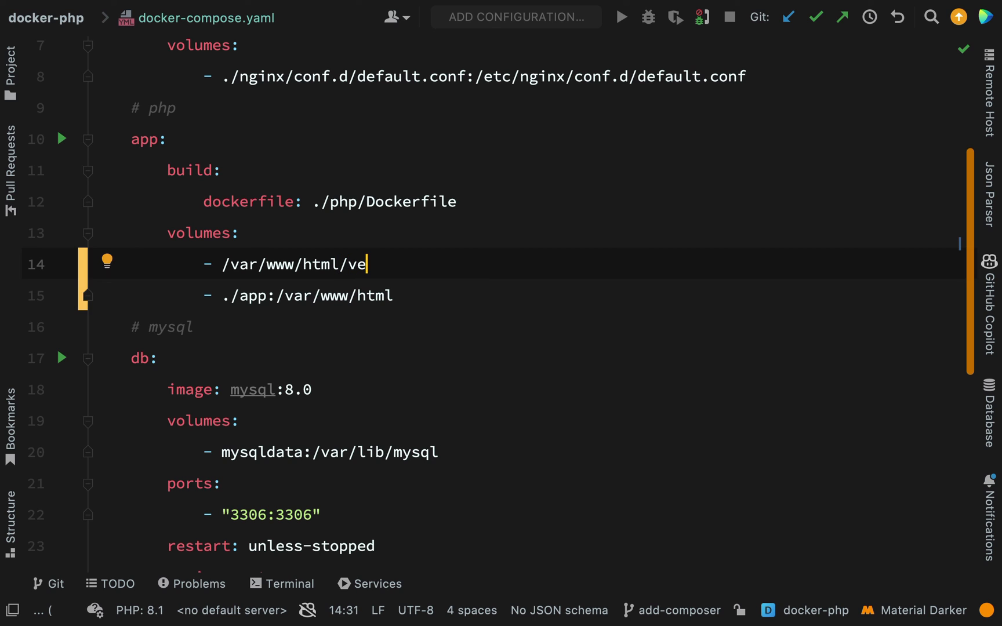
{"action": "type", "text": "n"}
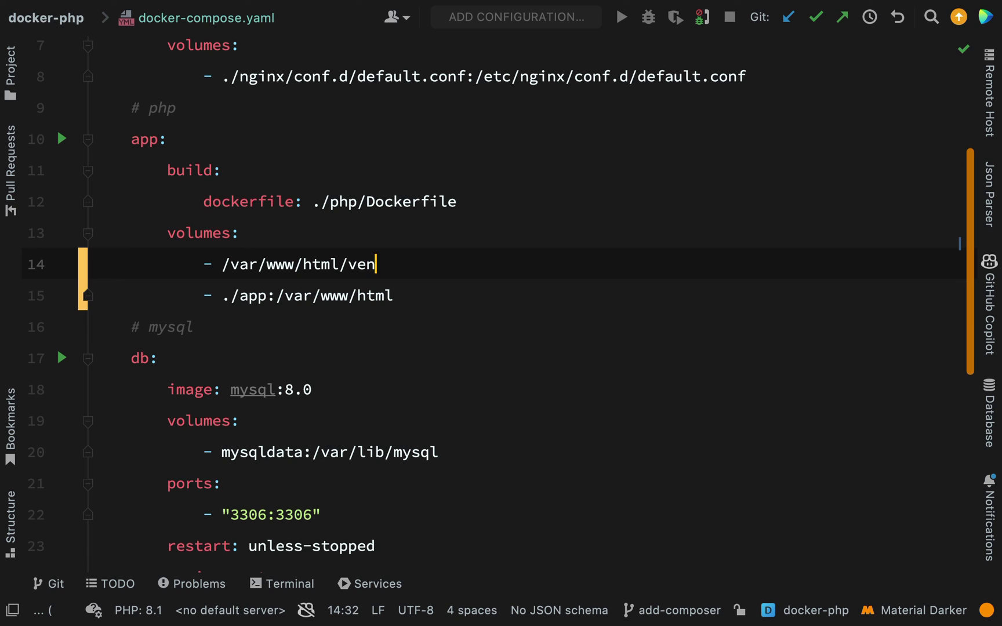
{"action": "type", "text": "dor"}
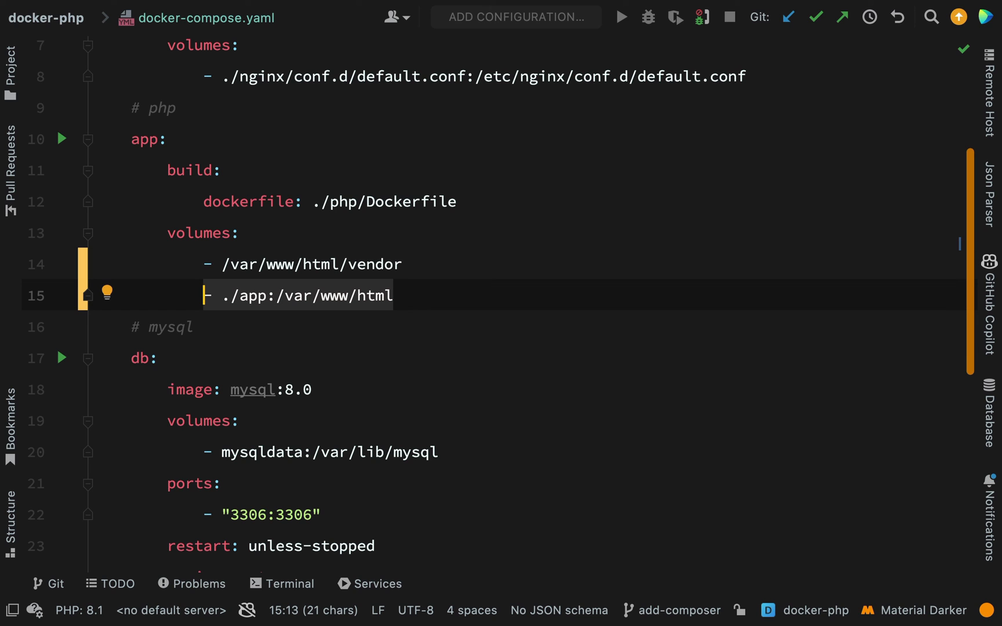
{"action": "left_click", "coordinate": [290, 584]}
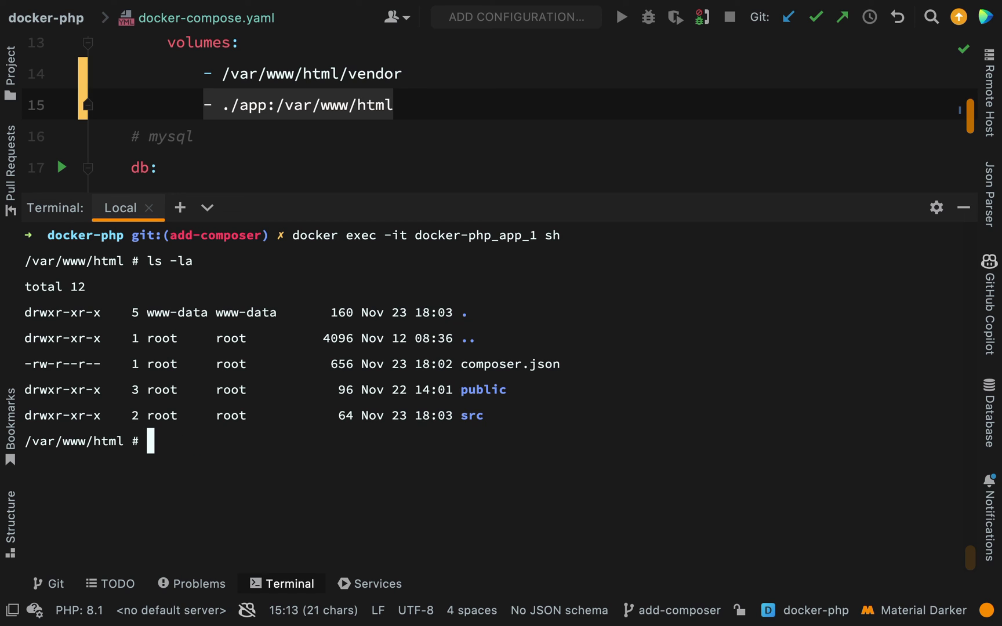
Rerun docker compose up -d, exec into the app container from a second terminal and list /var/www/html now showing vendor
{"action": "type", "text": "exec"}
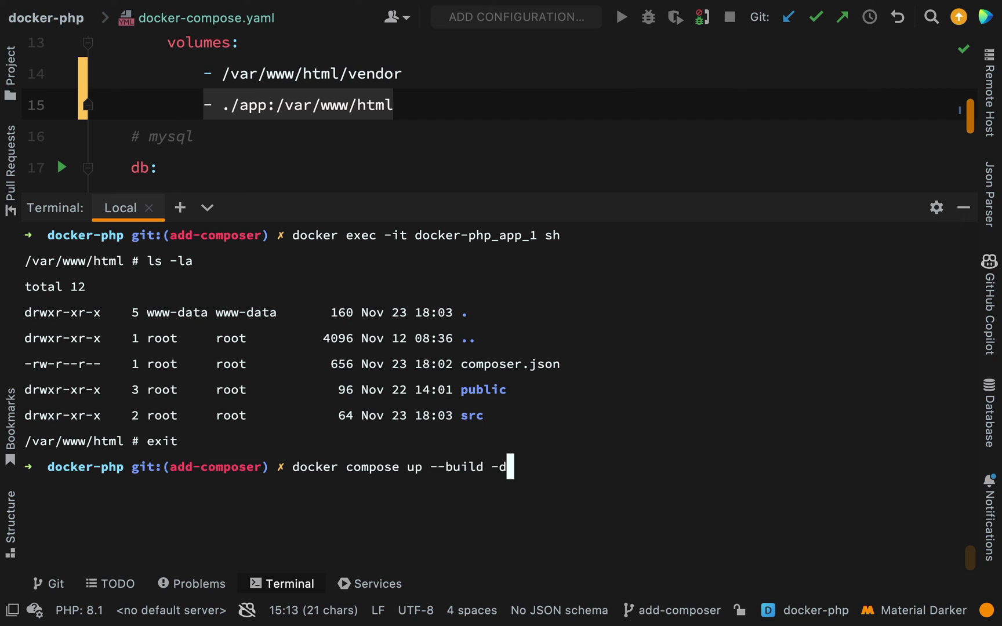
{"action": "key", "text": "Backspace"}
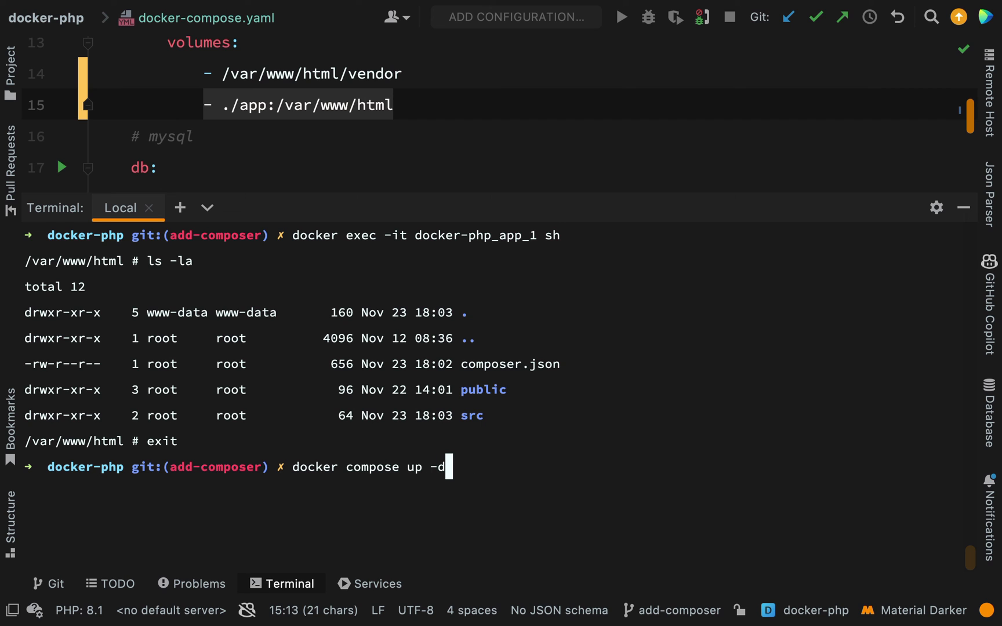
{"action": "left_click", "coordinate": [274, 207]}
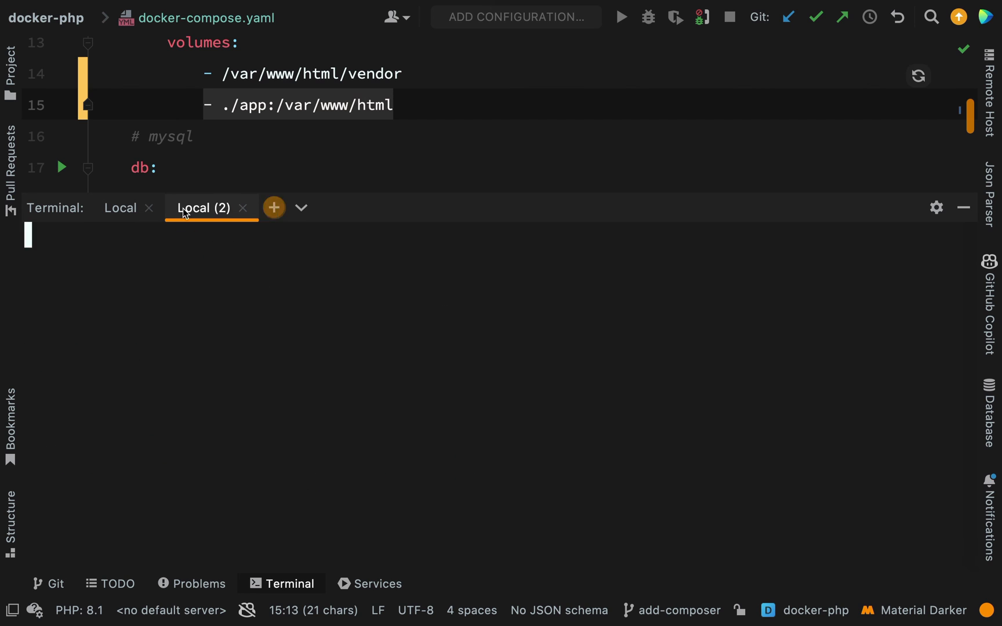
{"action": "type", "text": "docker exec -it docker-php_app_1 sh"}
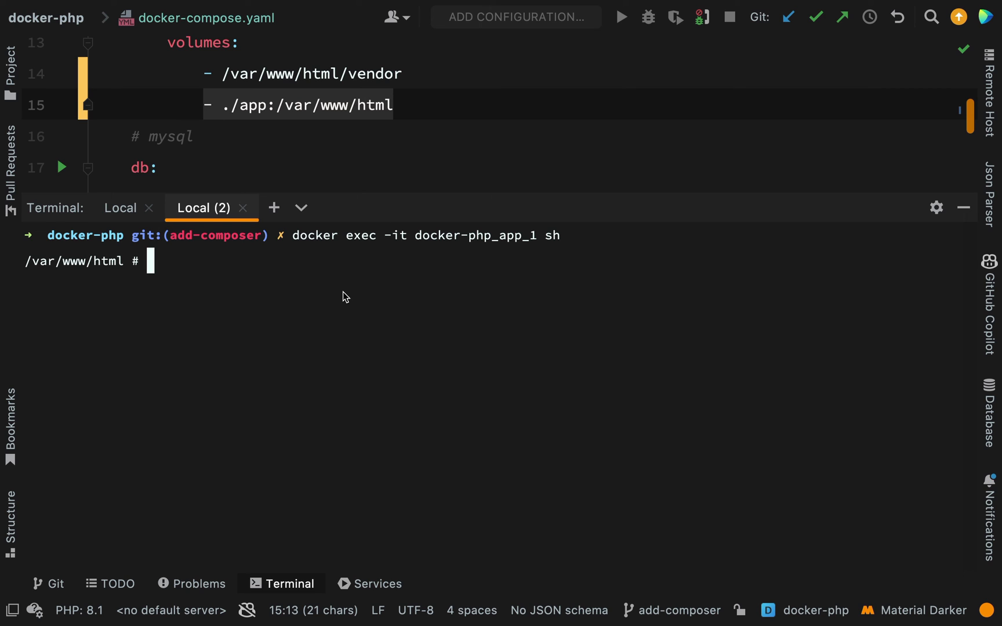
{"action": "type", "text": "ls -la"}
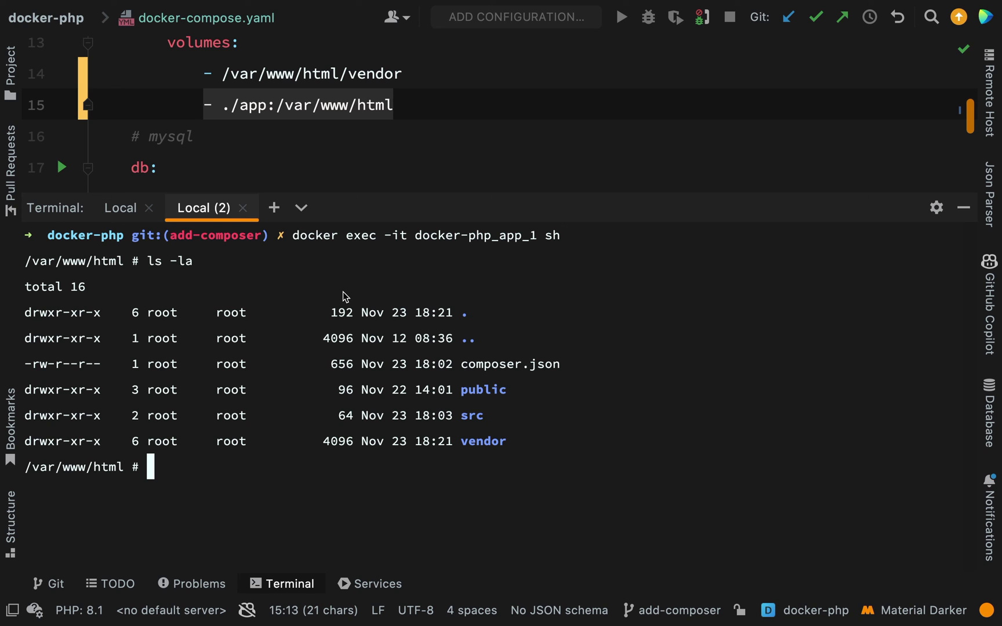
{"action": "mouse_move", "coordinate": [512, 450]}
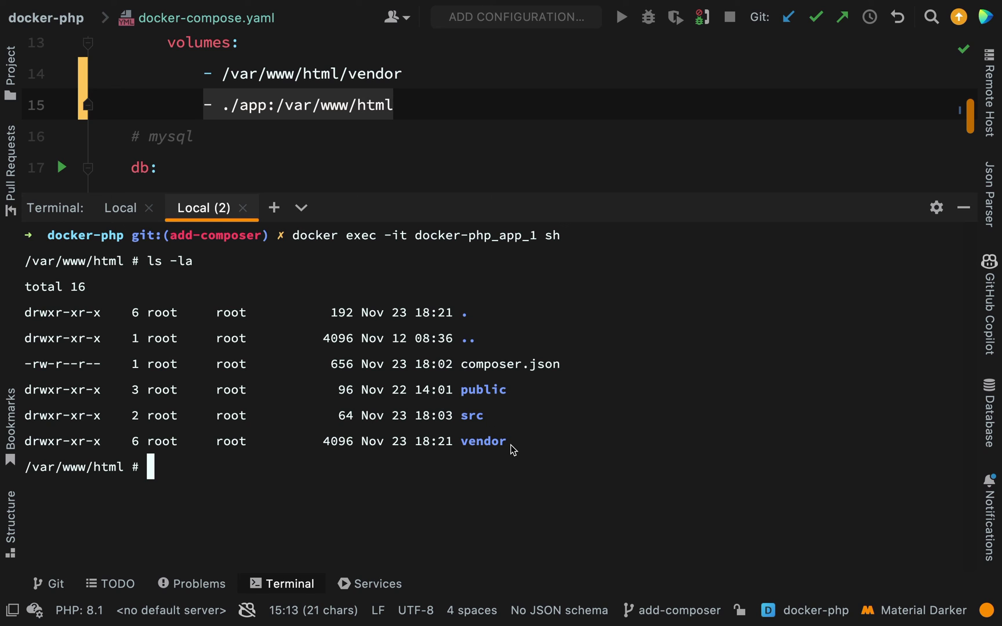
{"action": "left_click", "coordinate": [289, 583]}
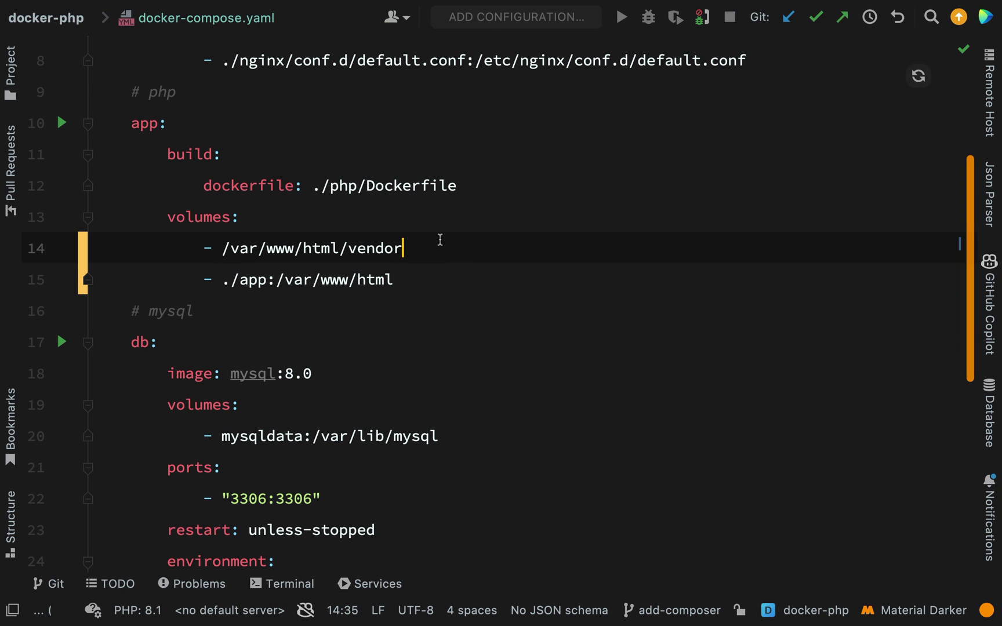
{"action": "double_click", "coordinate": [309, 248]}
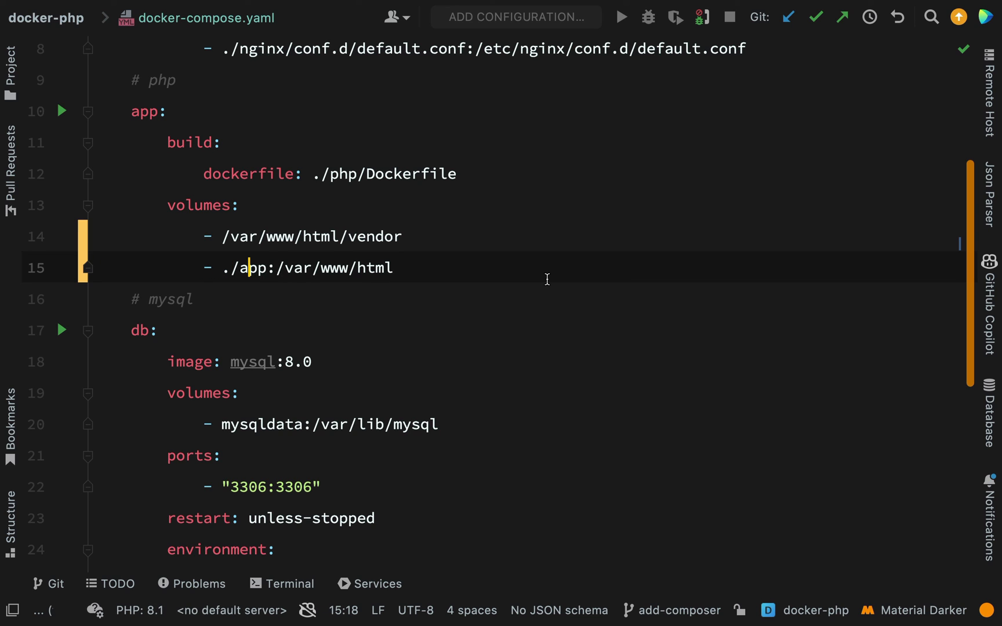
{"action": "double_click", "coordinate": [253, 268]}
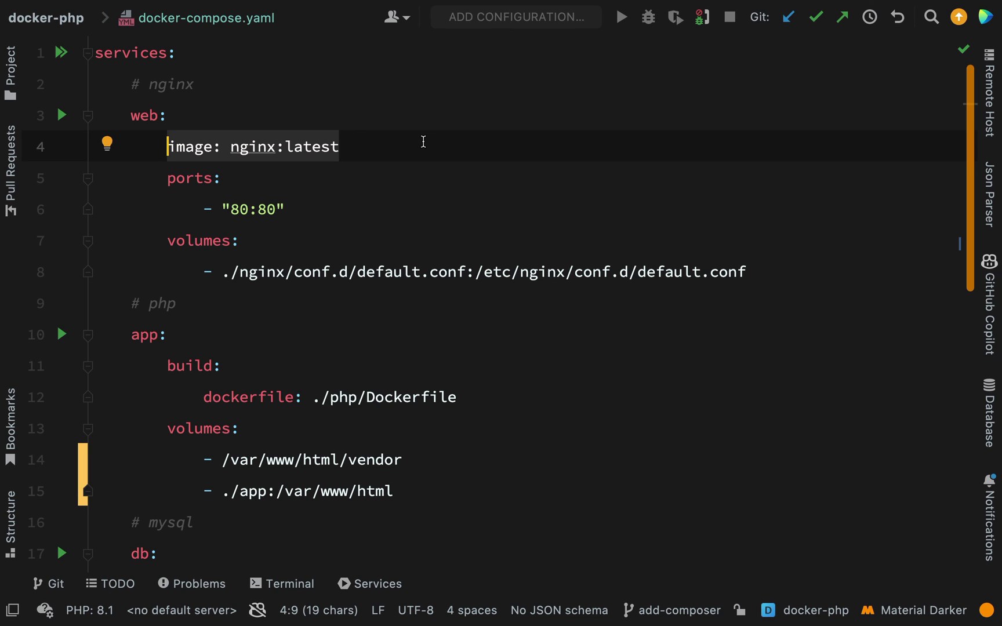
{"action": "mouse_move", "coordinate": [466, 361]}
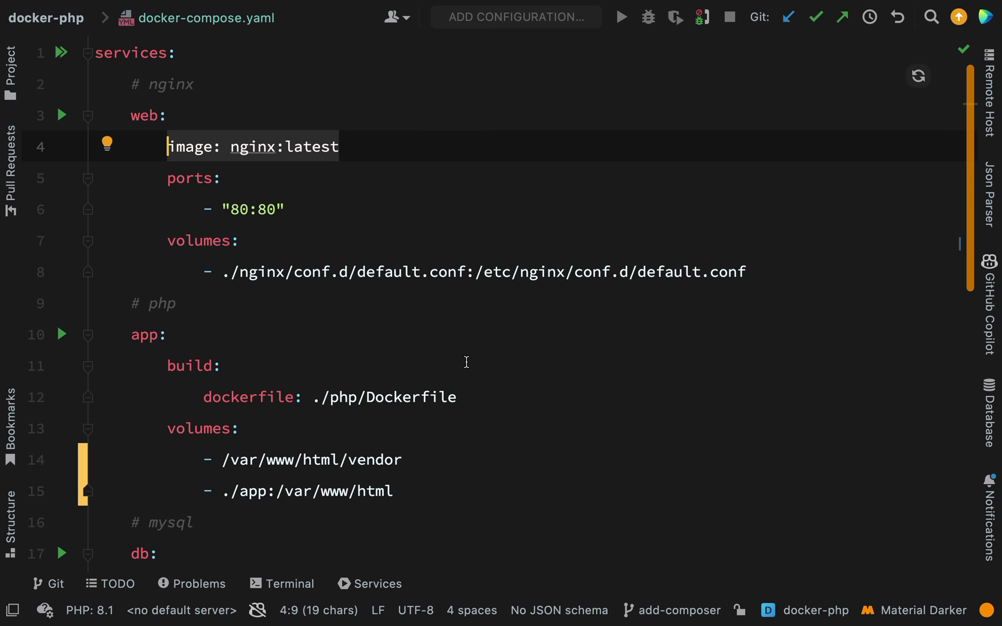